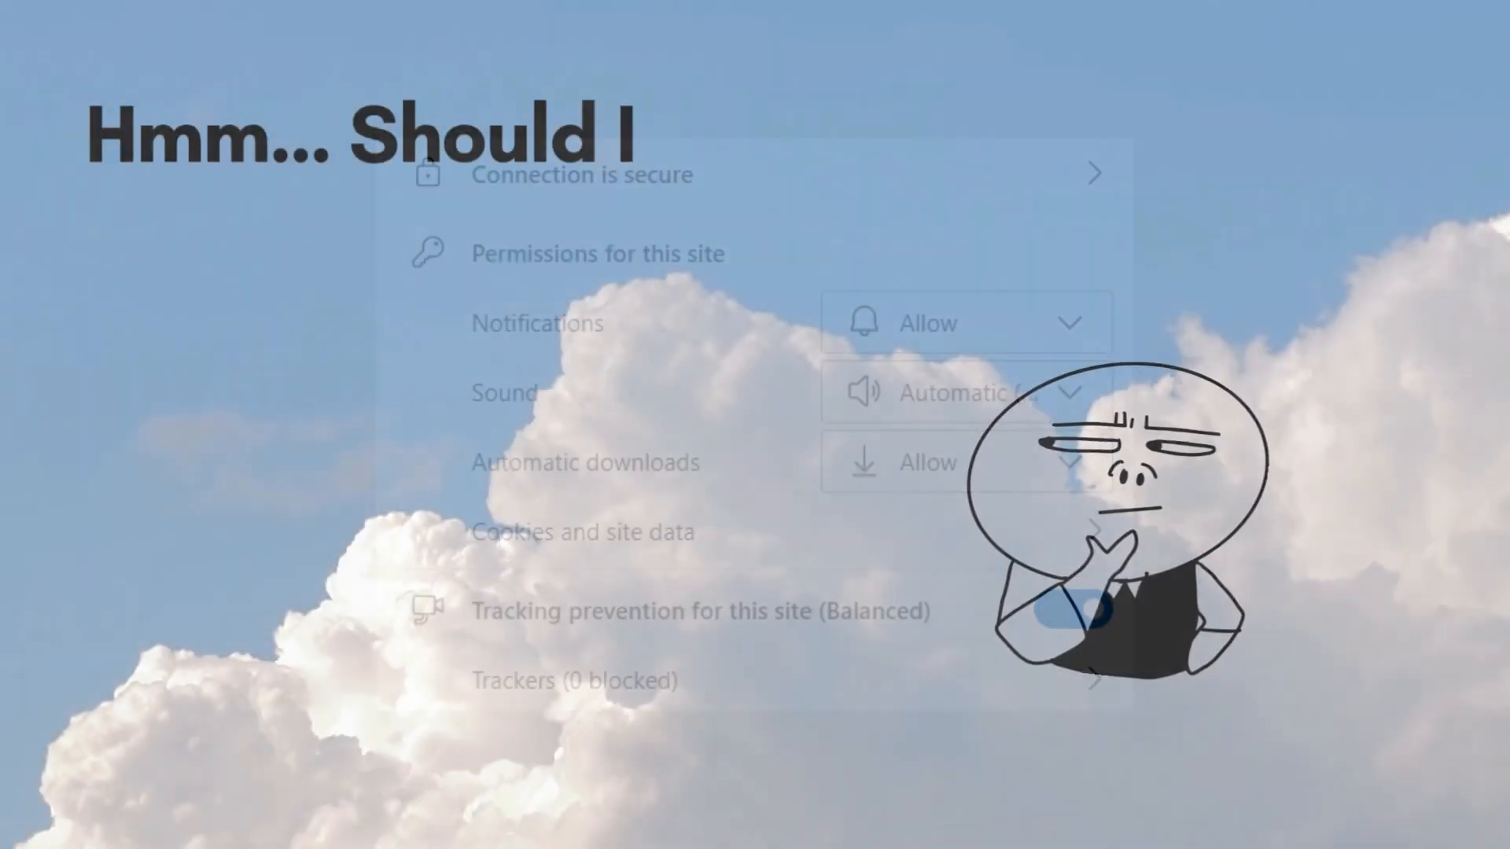
Step: Add the text-center div with Web Push Demo heading and hint paragraph, then define the notSetHint message in the Scripts section
click(960, 320)
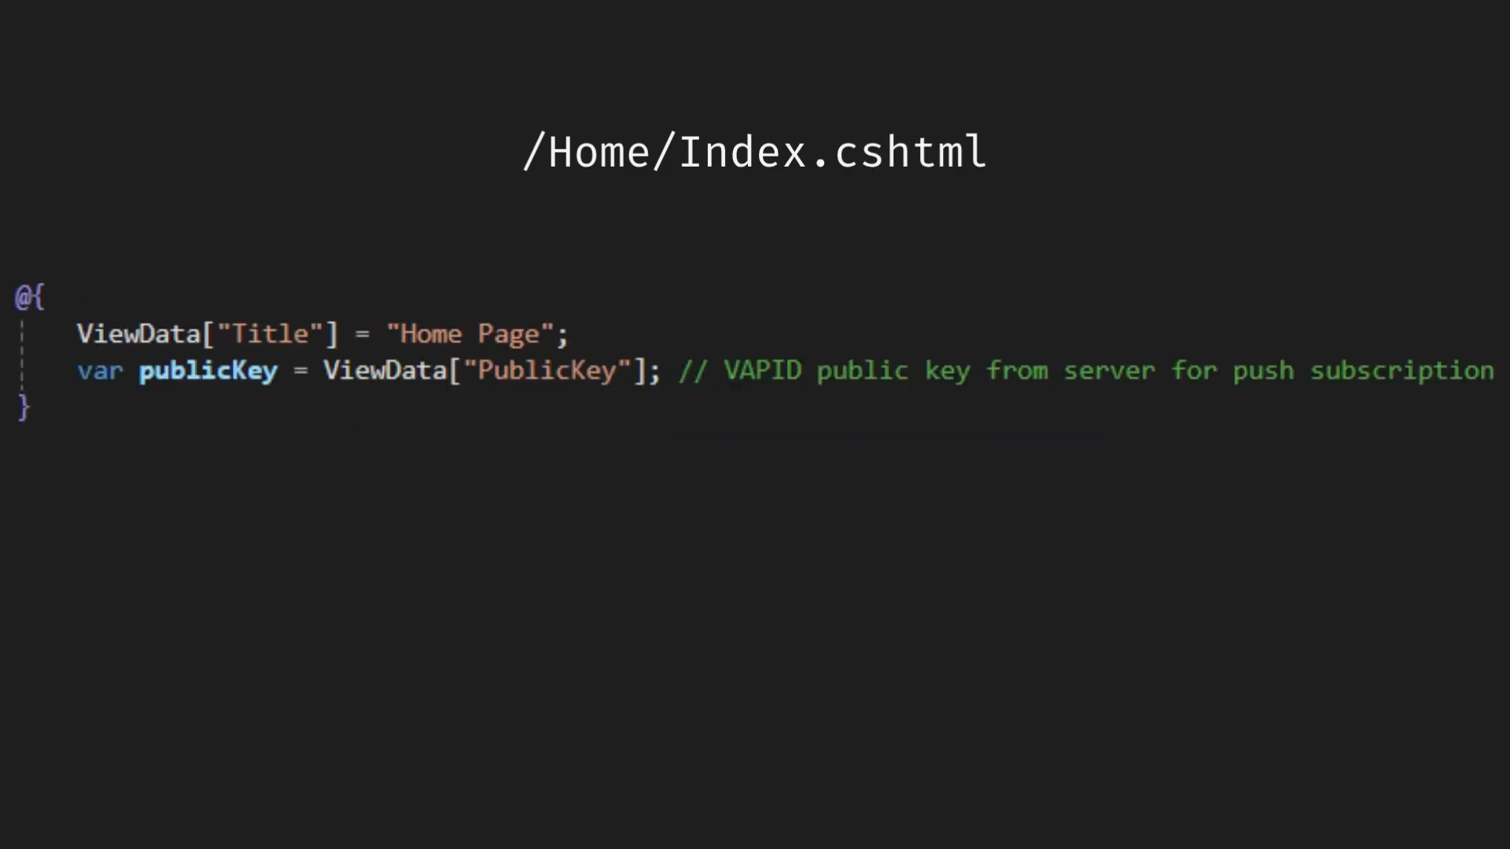
text(<div class="text-center">)
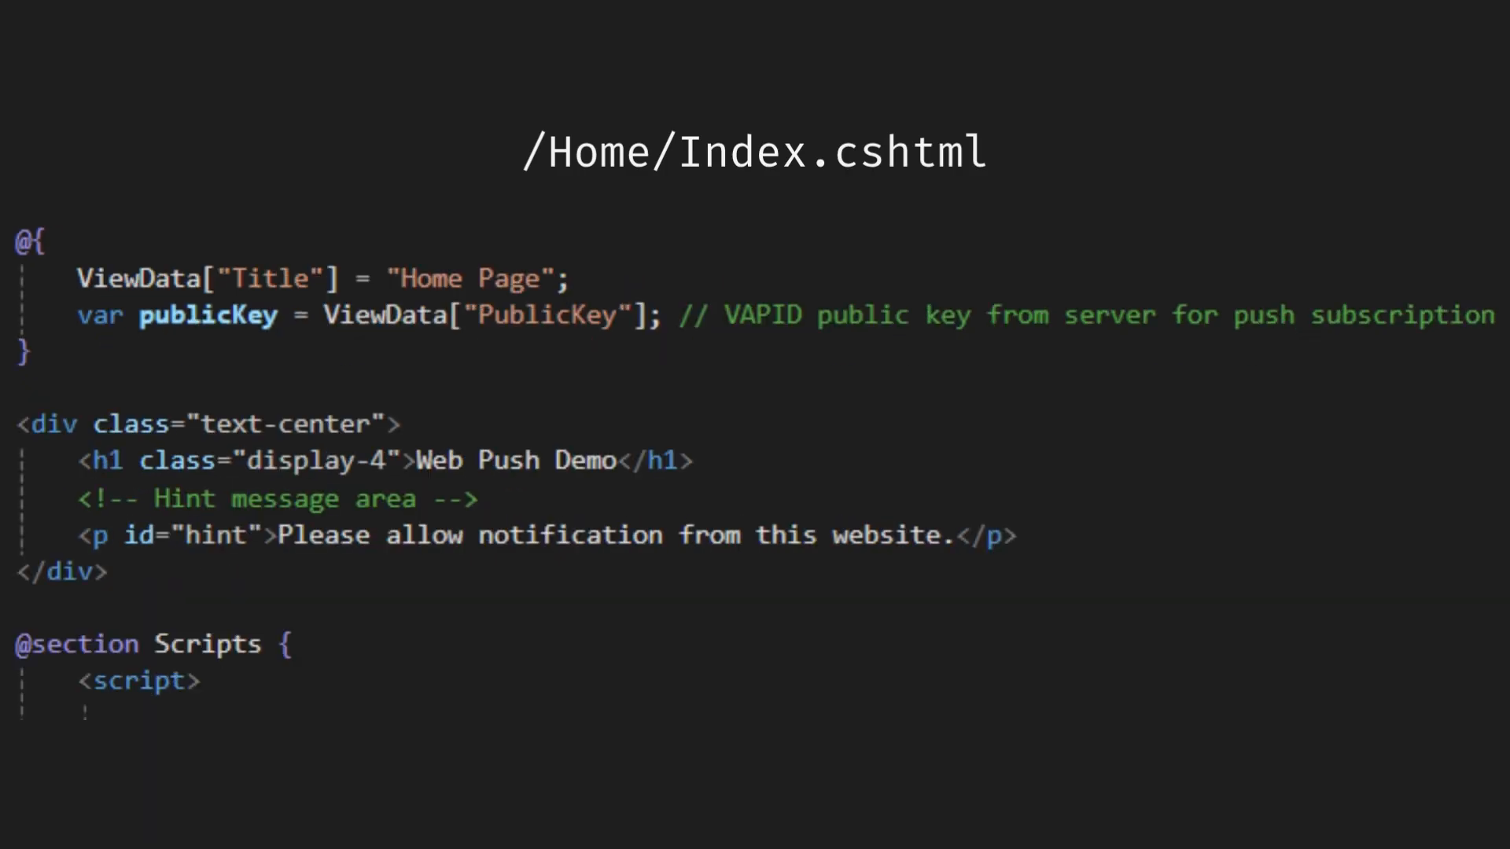
scroll(down, 3)
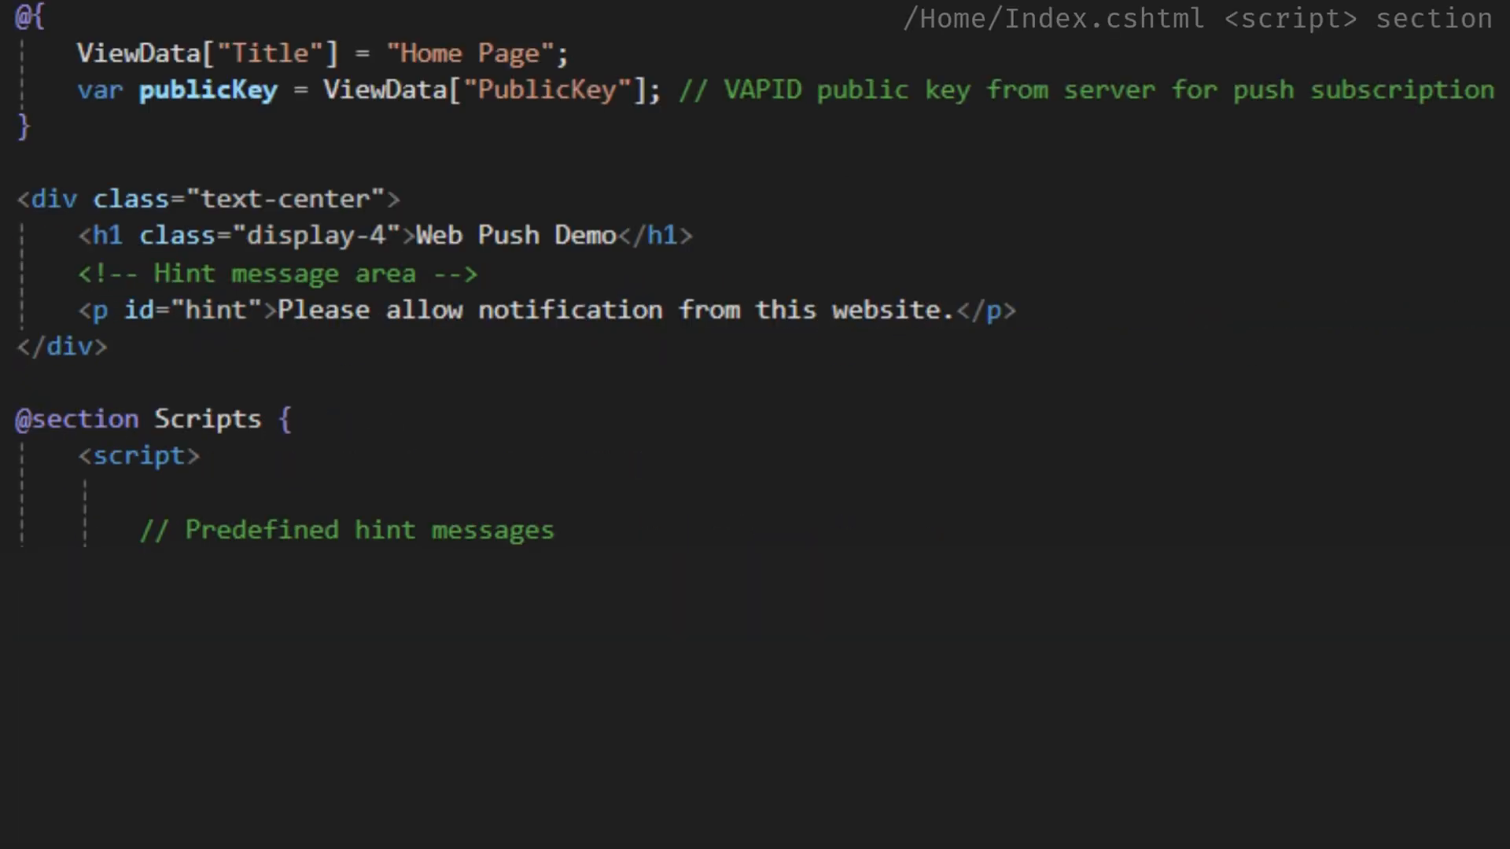
text(let notSetHint = "Please allow notifications from this website.";)
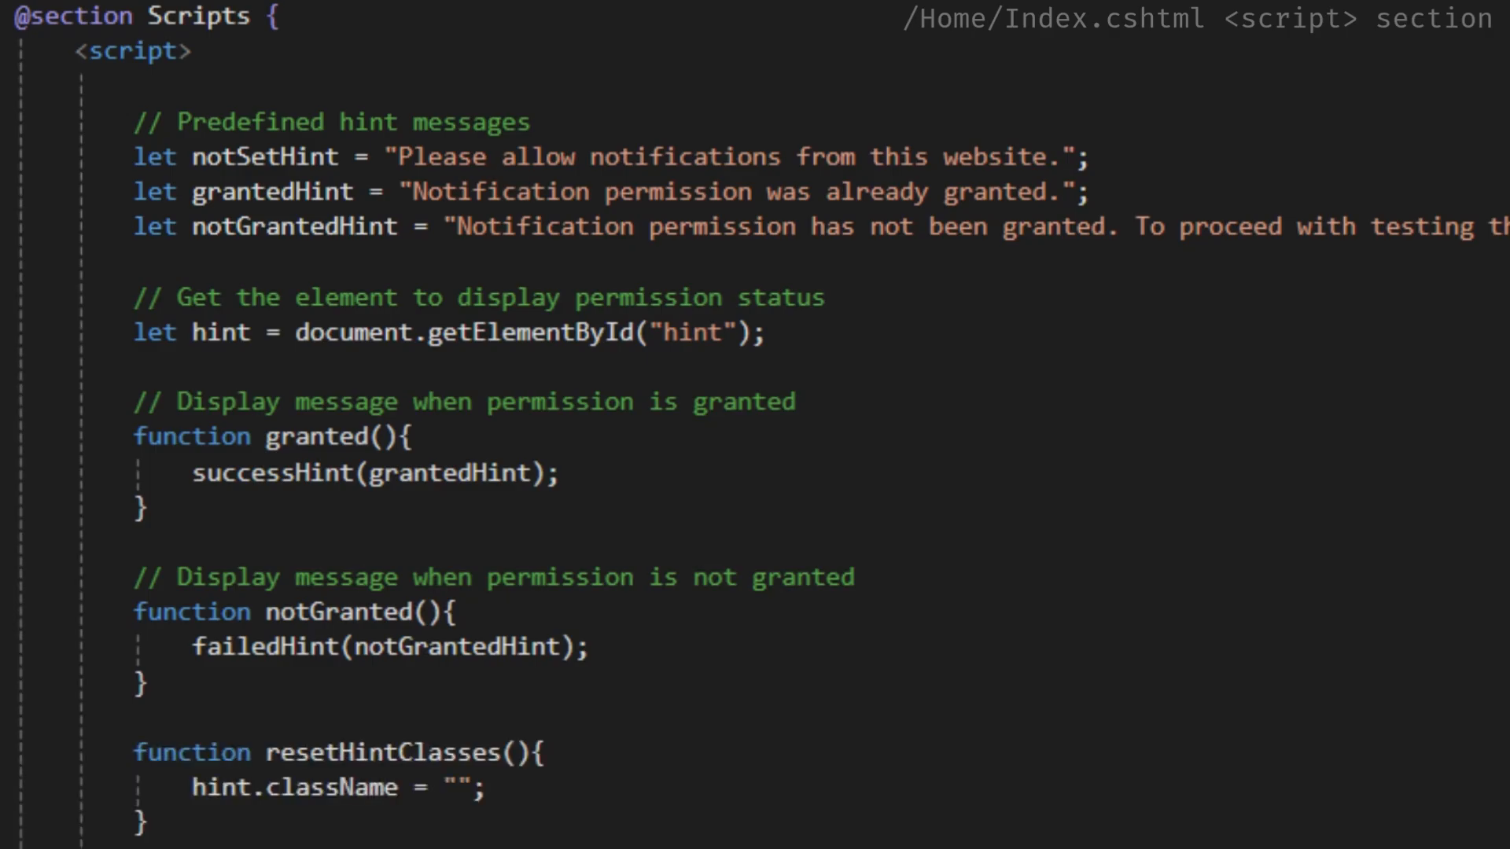
scroll(down, 3)
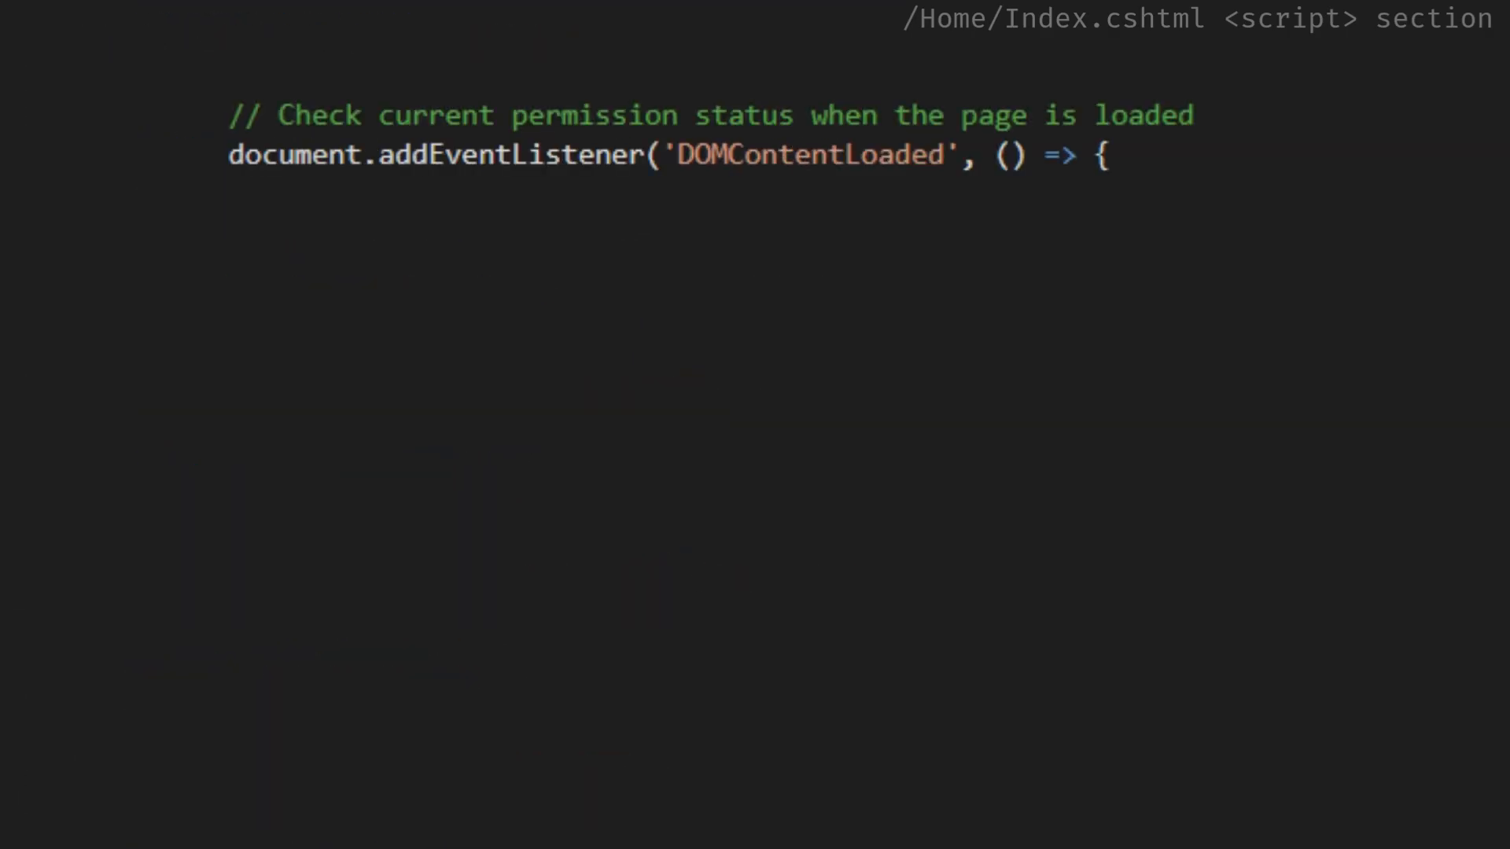
Step: Check Notification.permission == "default" on page load and await Notification.requestPermission() in an async function
text(if (Notification.permission == "default") {)
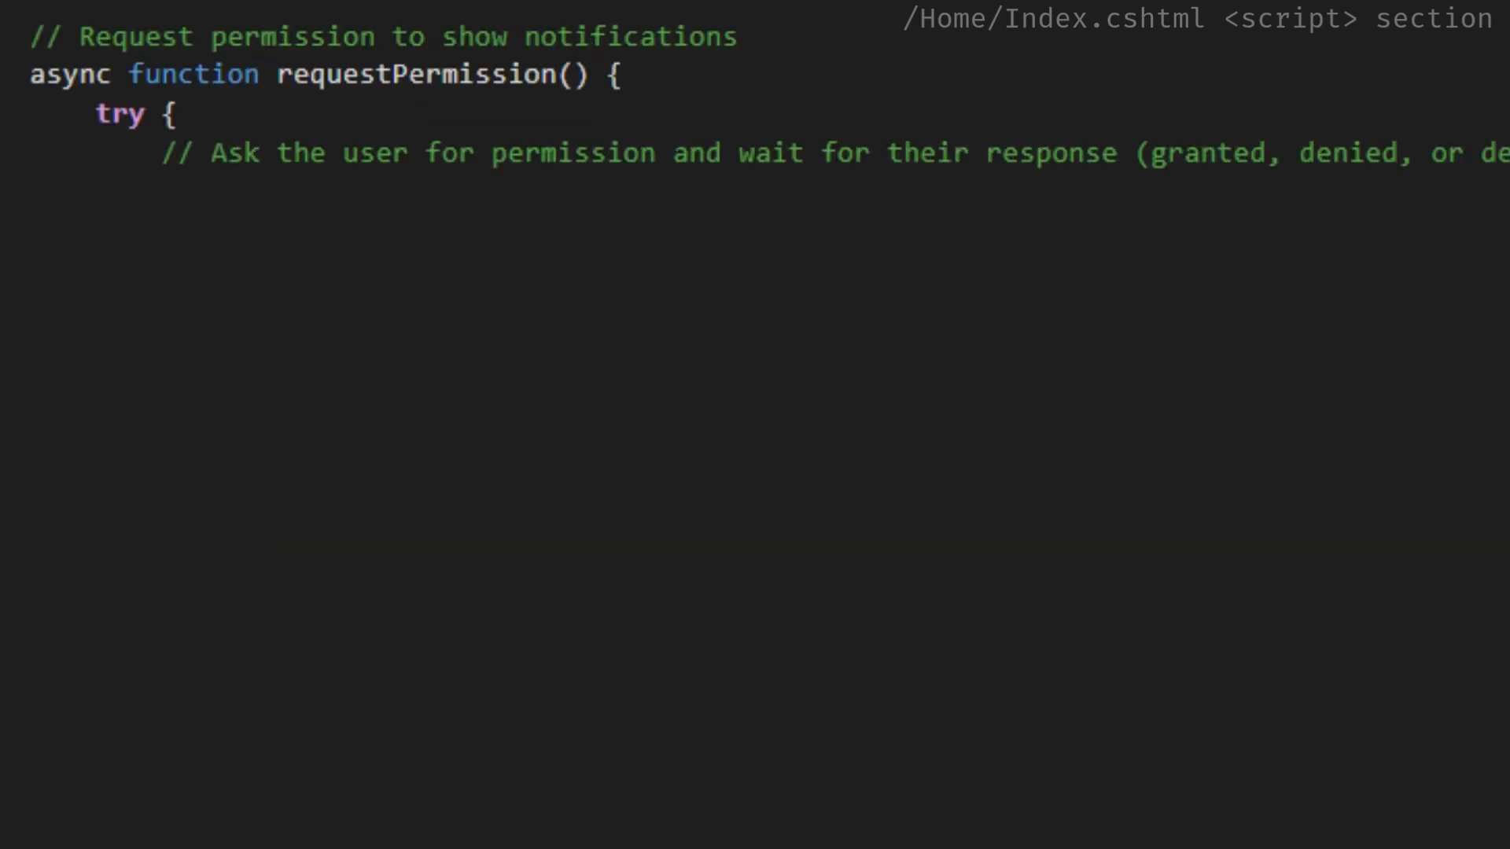
text(const permission = await Notification.requestPermission();)
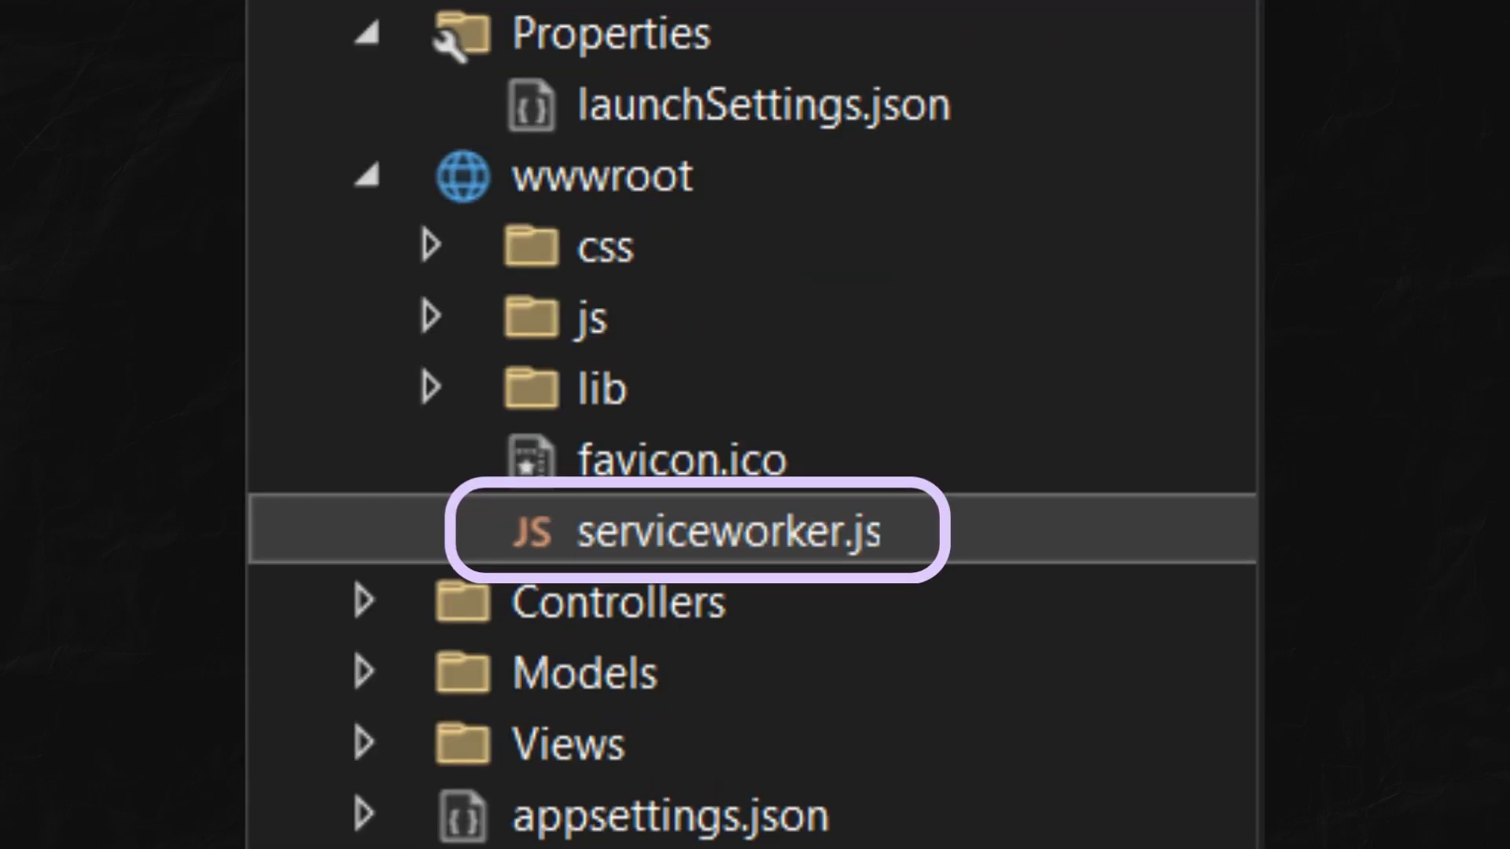
Step: In subscribe(), register '/serviceworker.js' via navigator.serviceWorker.register and continue to the push subscription code
double_click(729, 529)
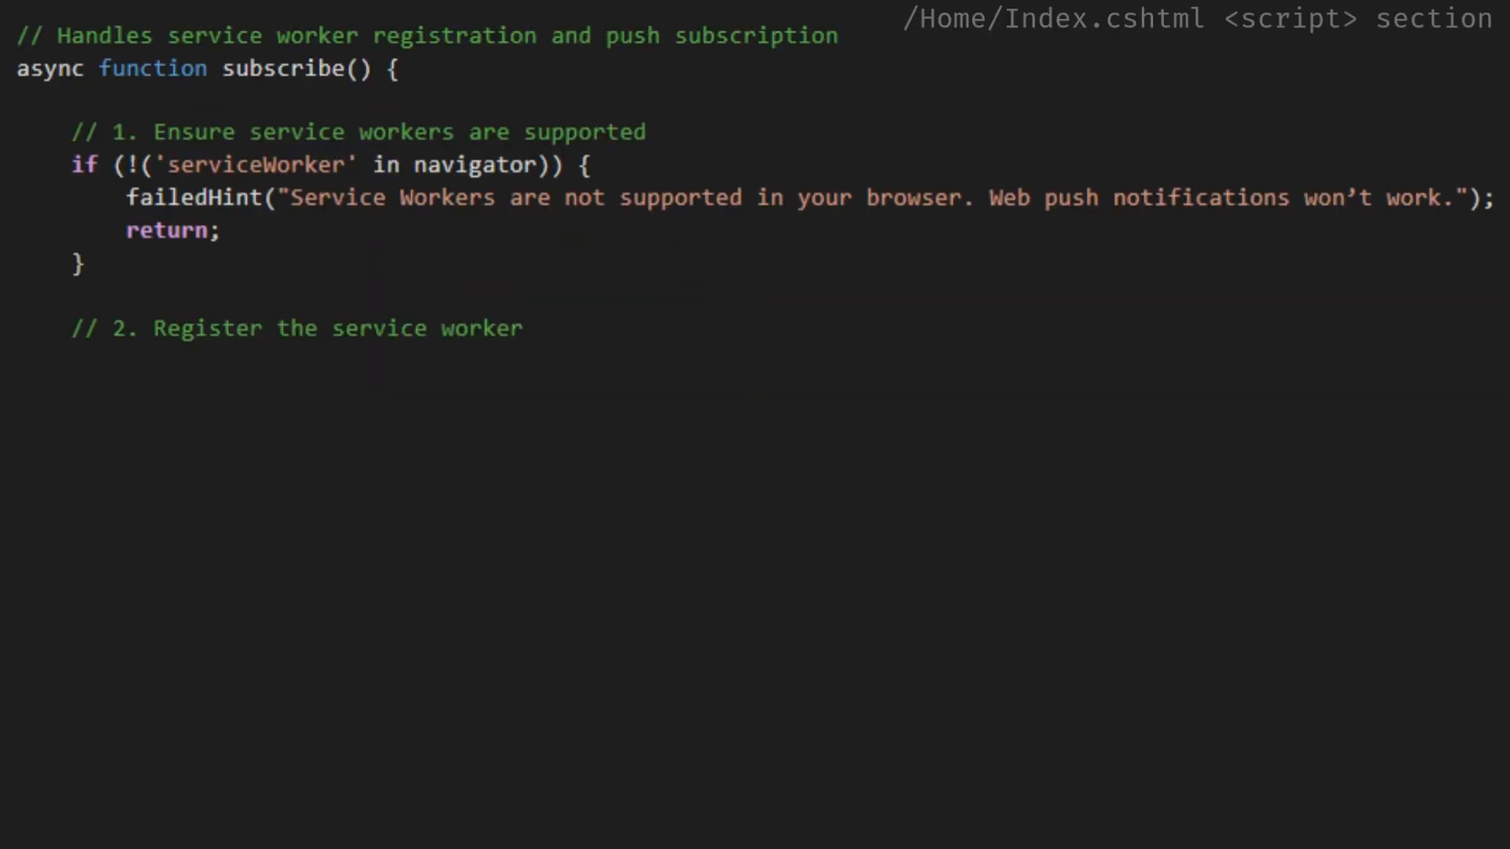
text(const registration = await navigator.serviceWorker.register('/serviceworker.js');)
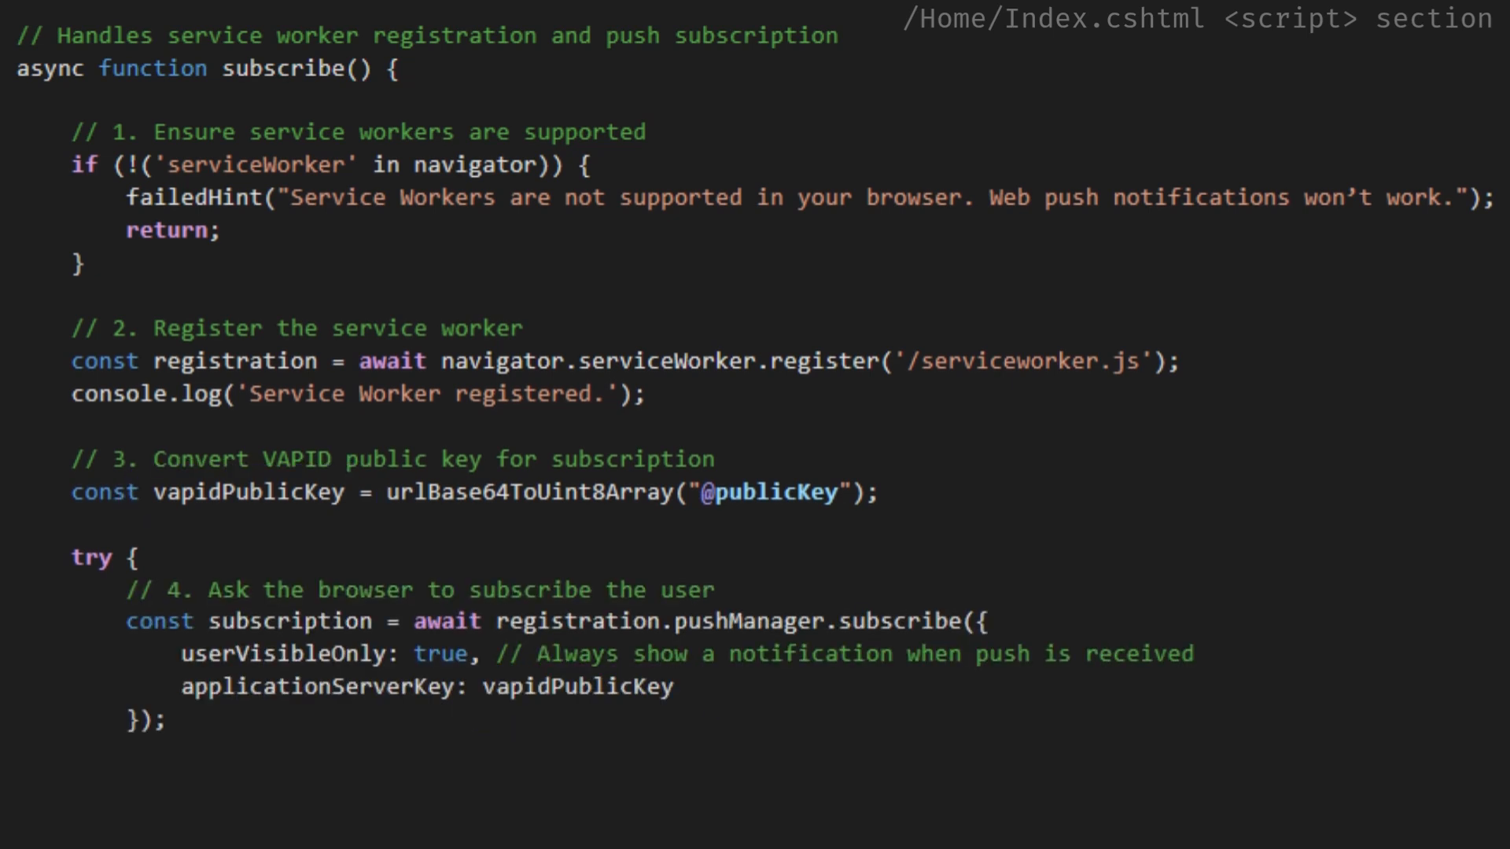
scroll(down, 3)
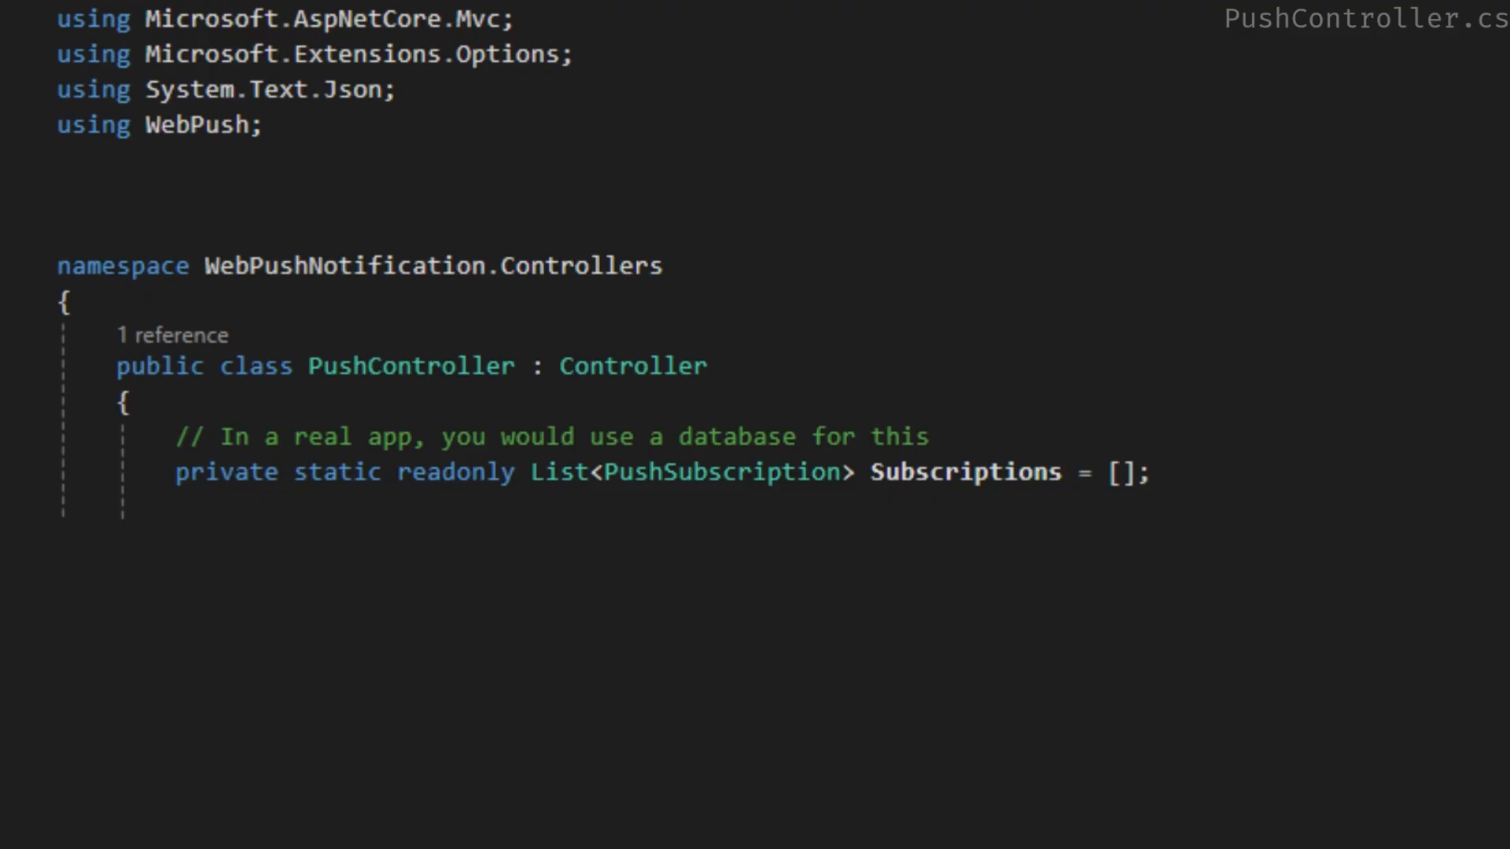
Step: Scroll through Index.cshtml to the DOMContentLoaded handler that calls requestPermission and then subscribe
scroll(down, 3)
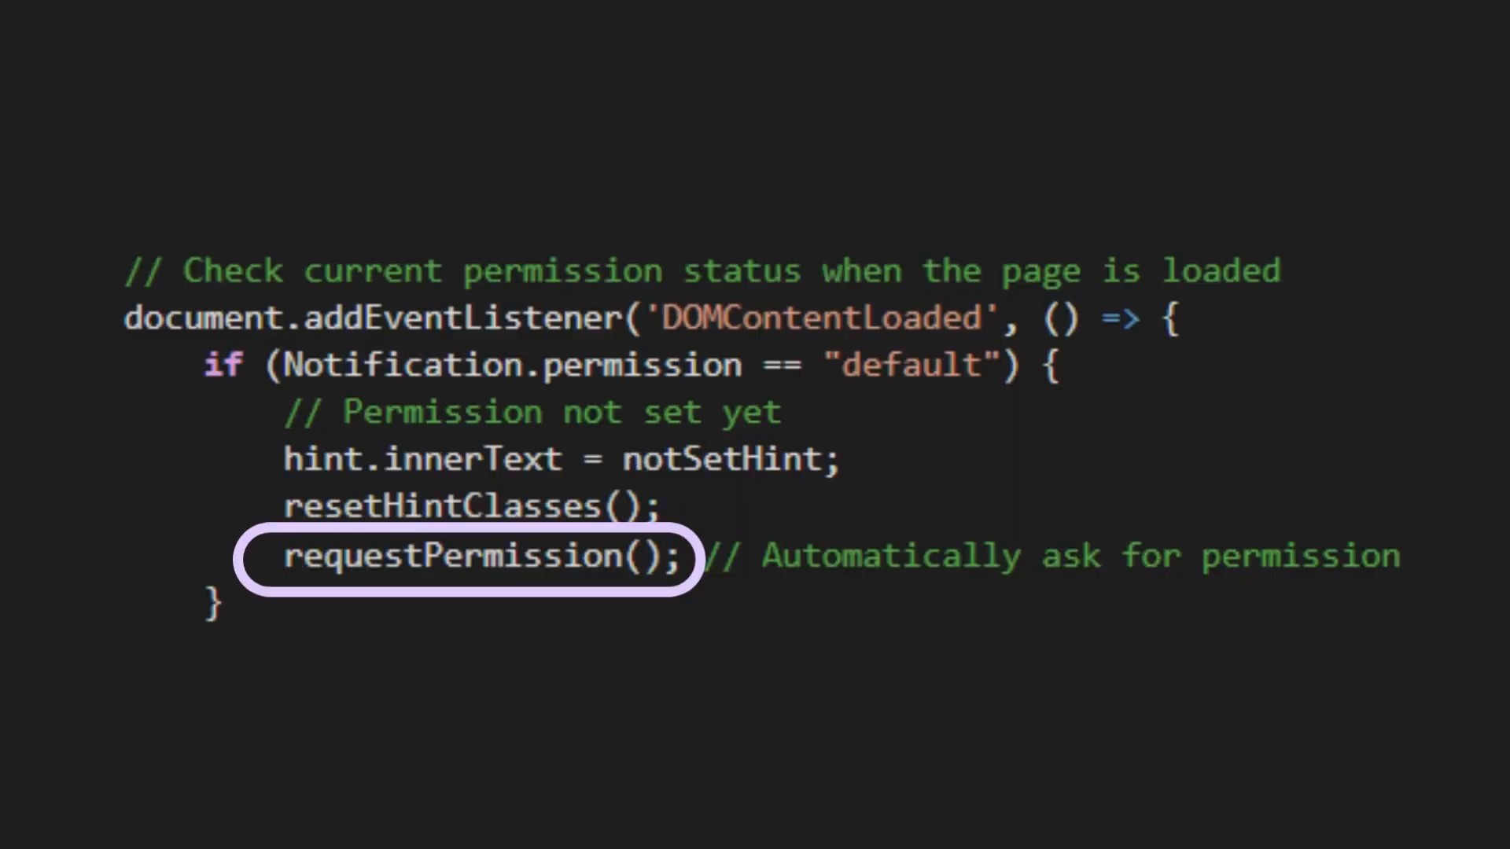
scroll(down, 3)
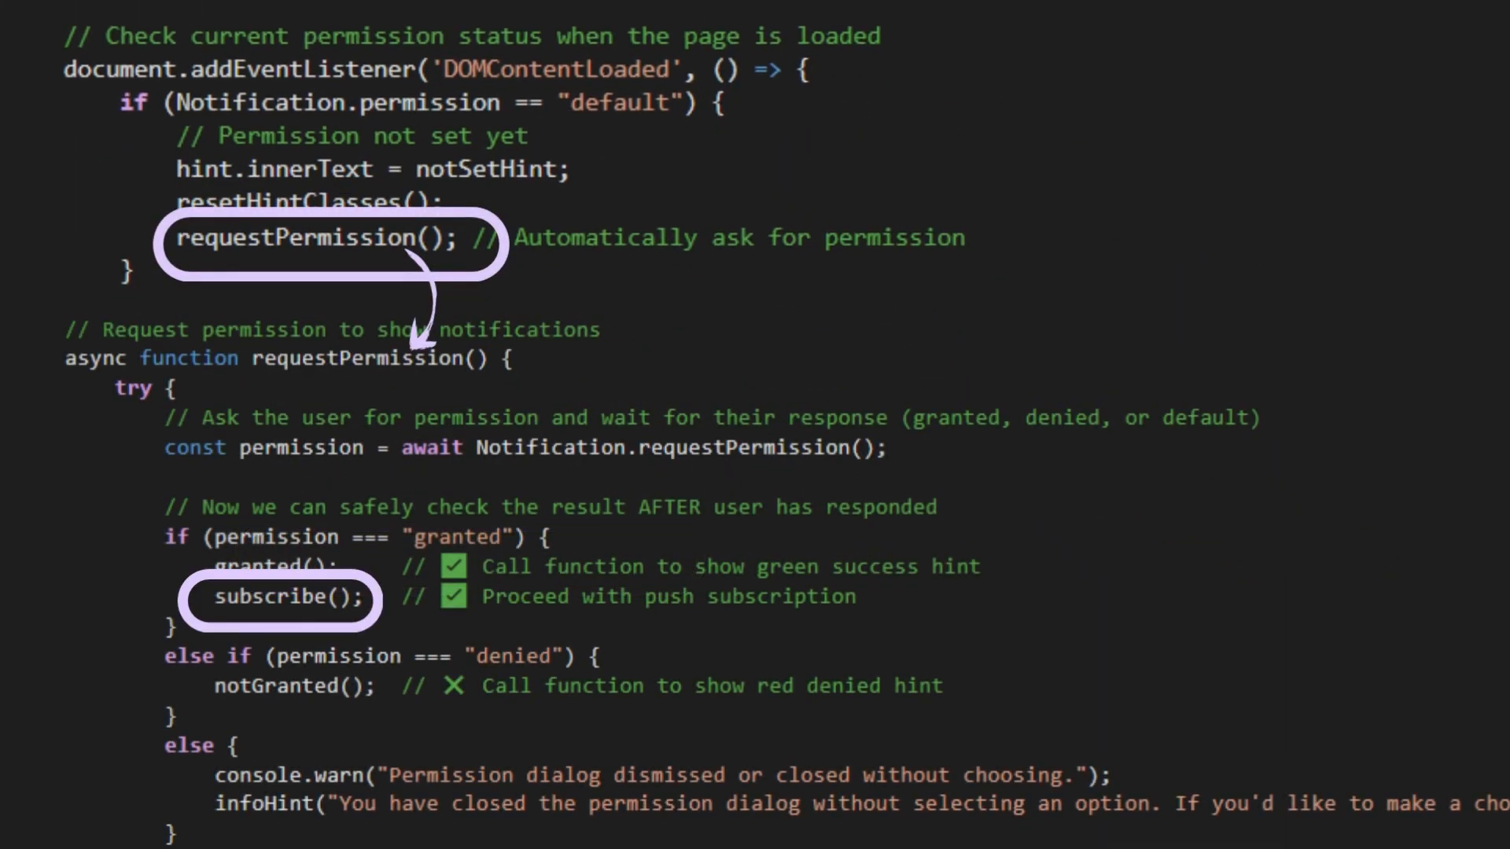
scroll(down, 3)
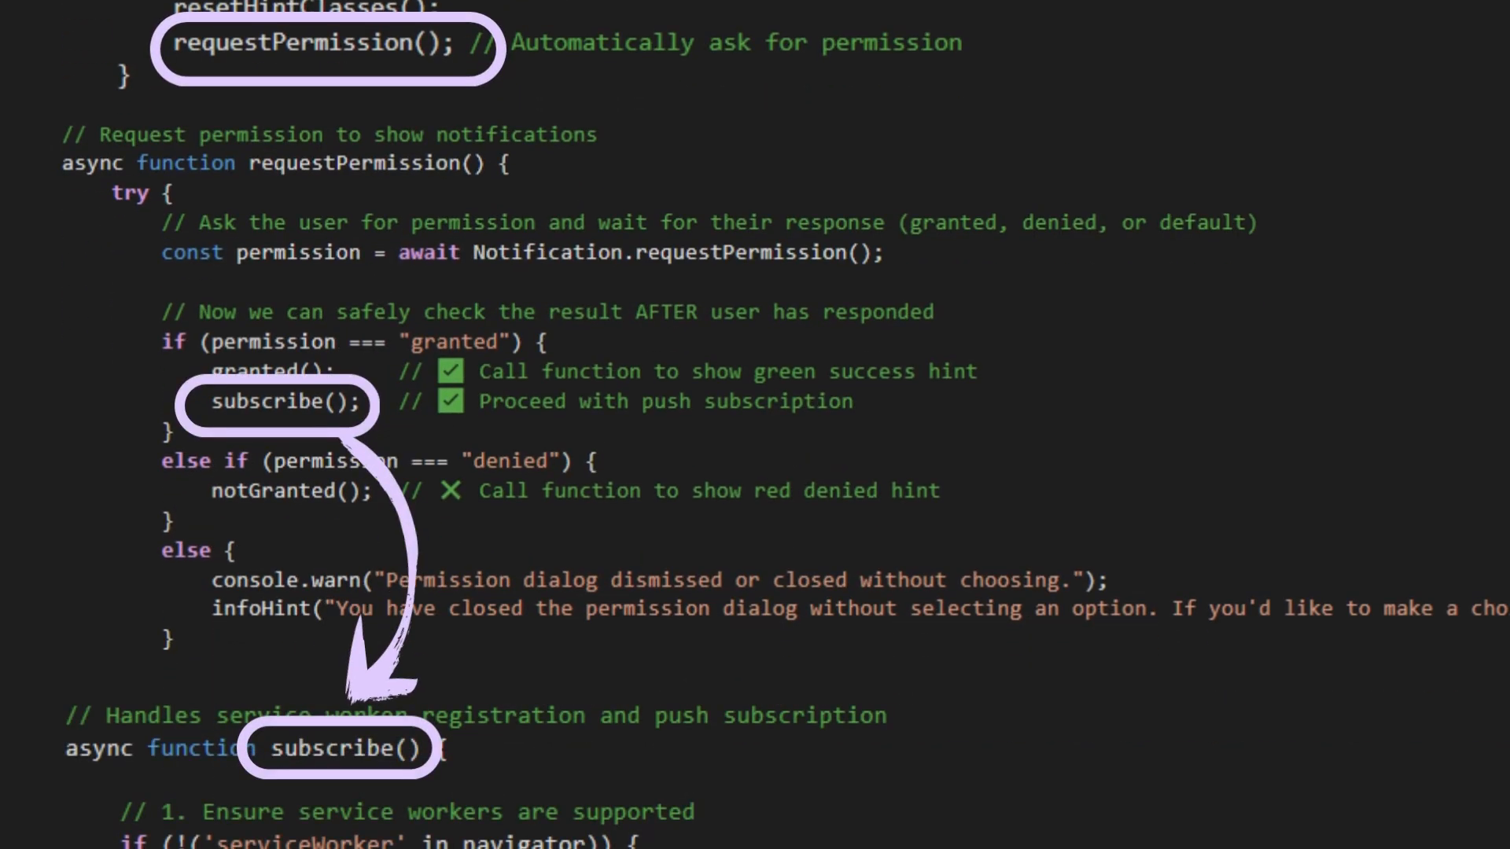
scroll(down, 3)
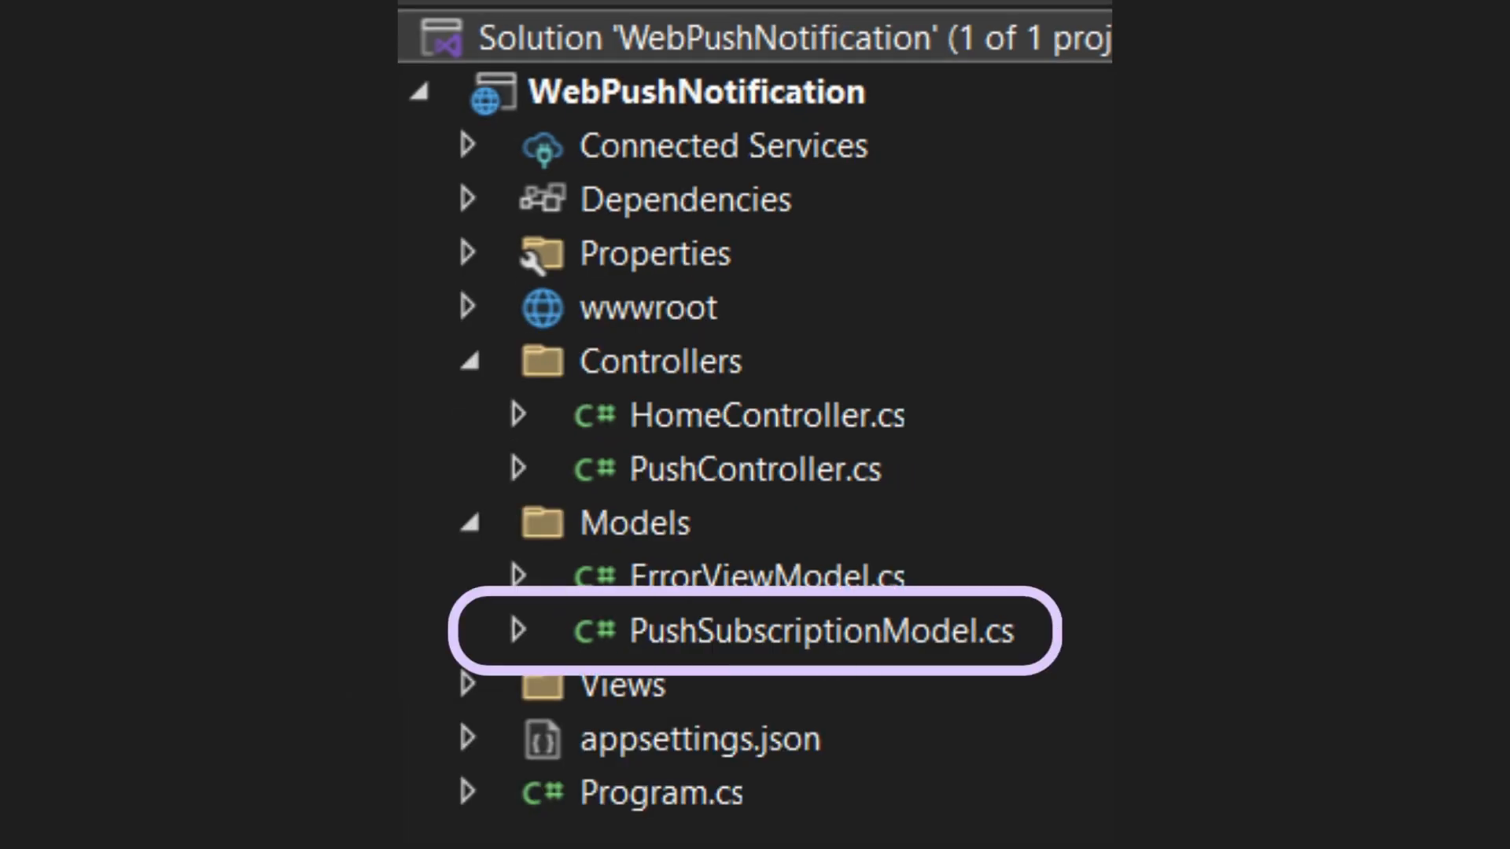
Step: Open PushSubscriptionModel.cs from the Models folder in Solution Explorer
double_click(819, 630)
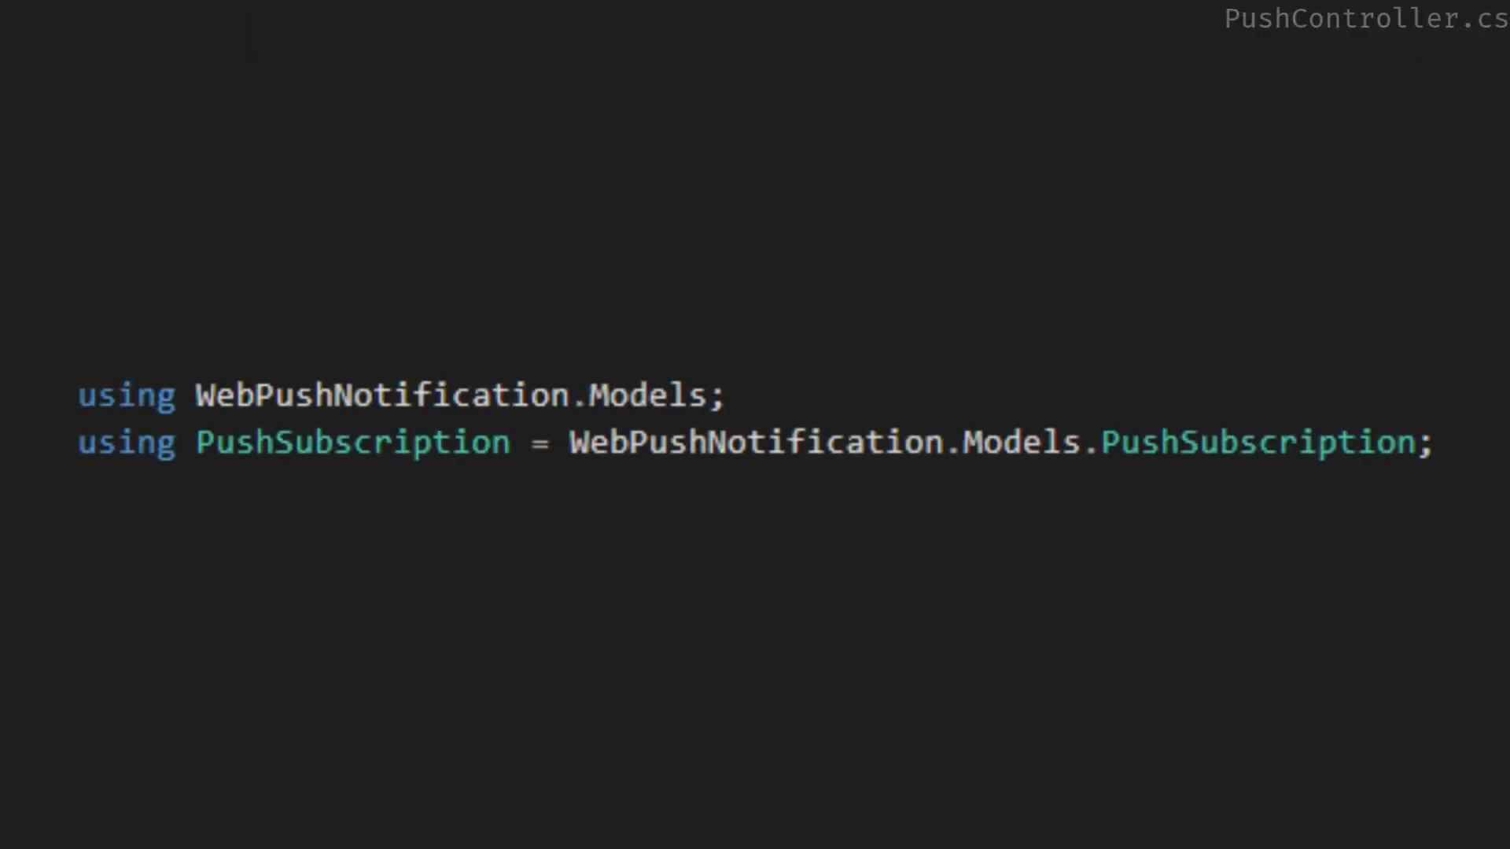
Step: Scroll PushController.cs to the HttpPost "push/send" SendNotification action
scroll(down, 3)
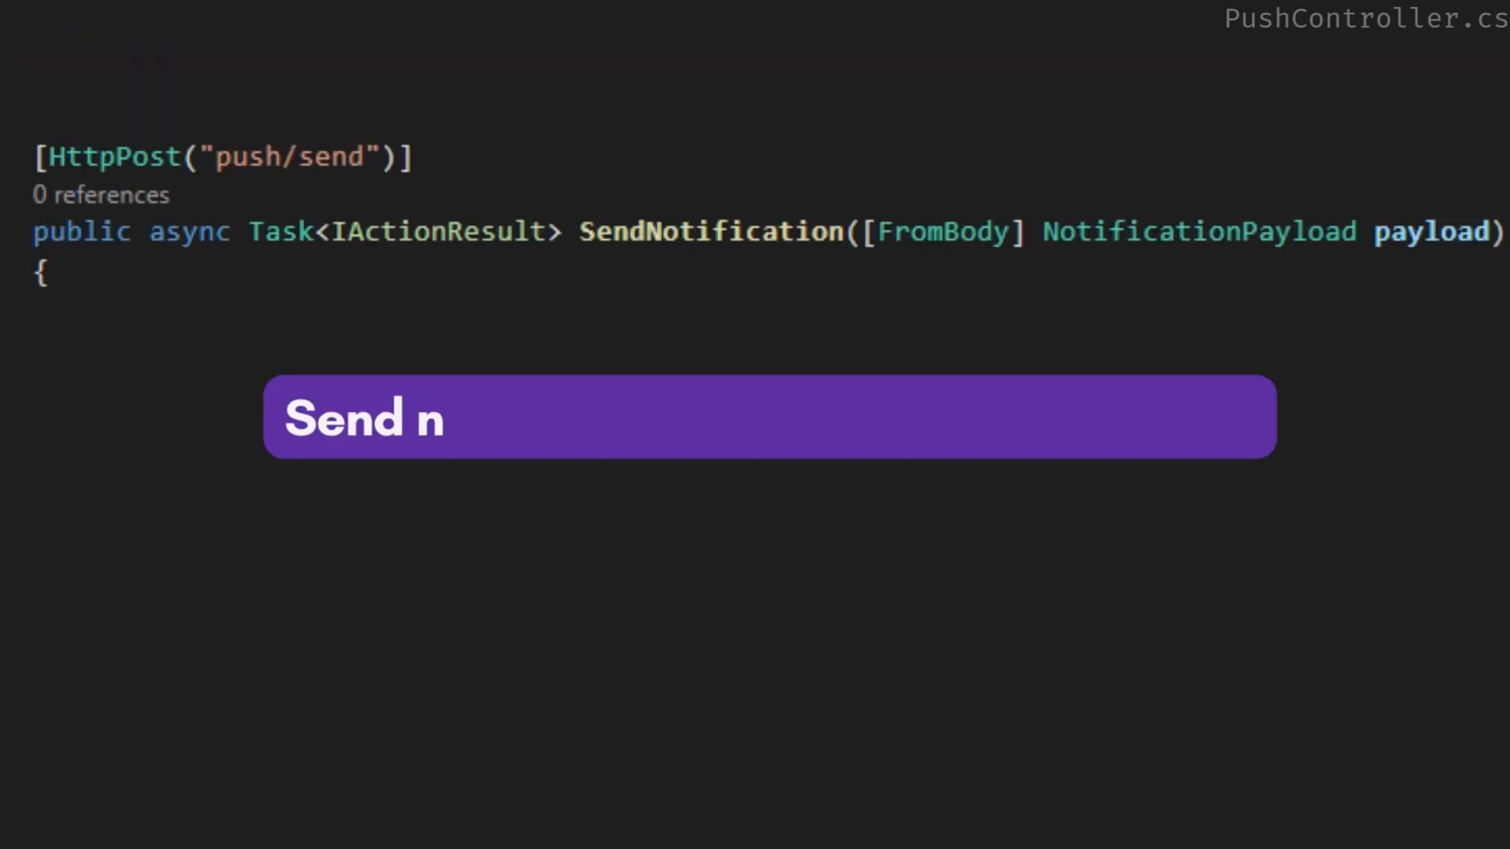
Step: Document SendNotification as pushing to all subscribed users and skip subscriptions with invalid keys via continue
text(otifications to all subscribed users.)
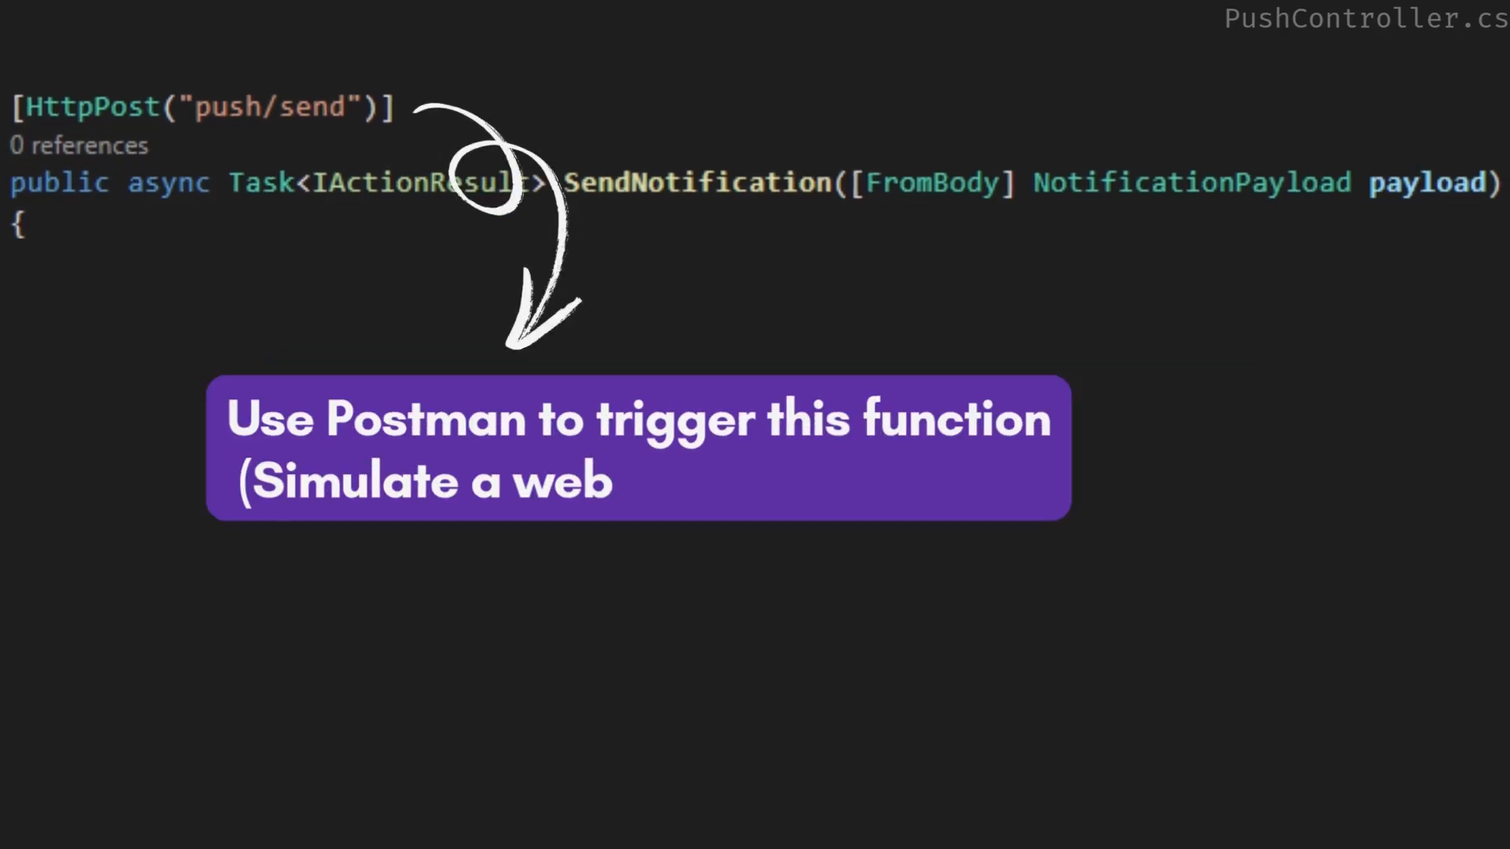
text(push notification))
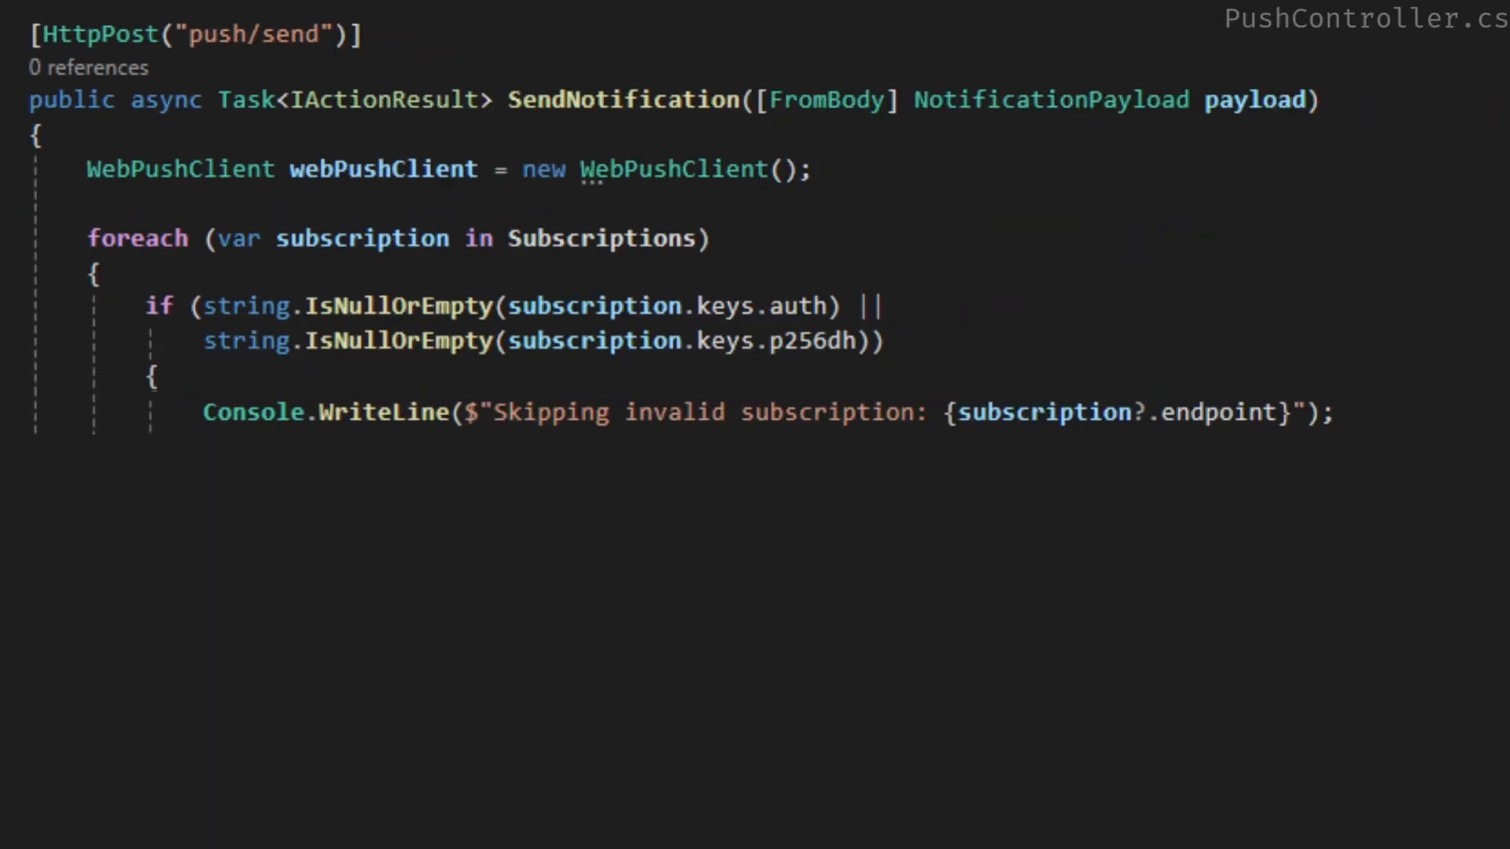
text(continue;)
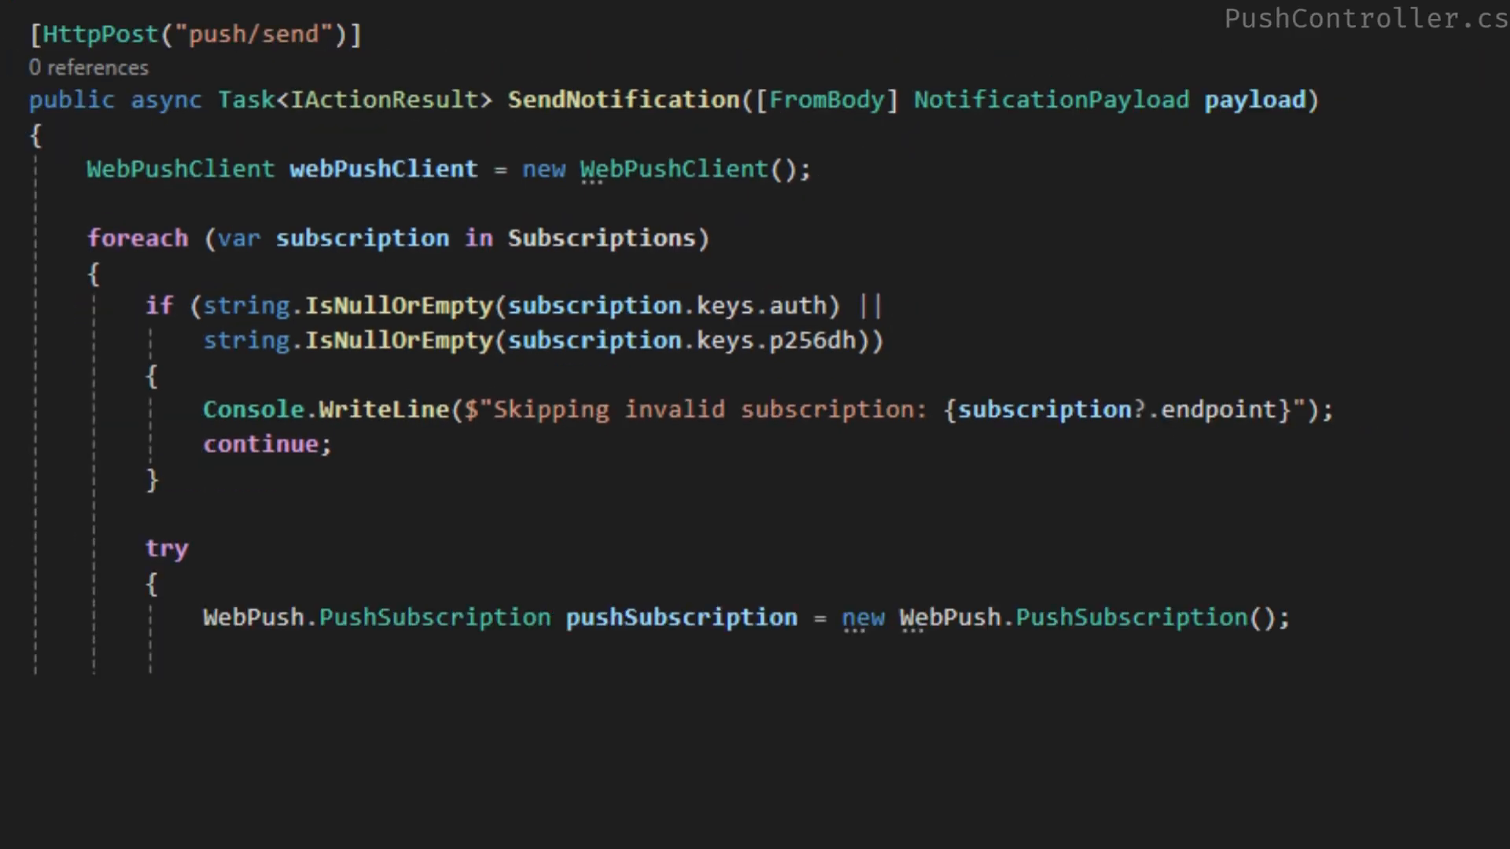
Step: Set pushSubscription.Auth from subscription.keys.auth and await webPushClient.SendNotificationAsync with the JSON payload and VAPID details
text(pushSubscription.Auth = subscription.keys.auth;)
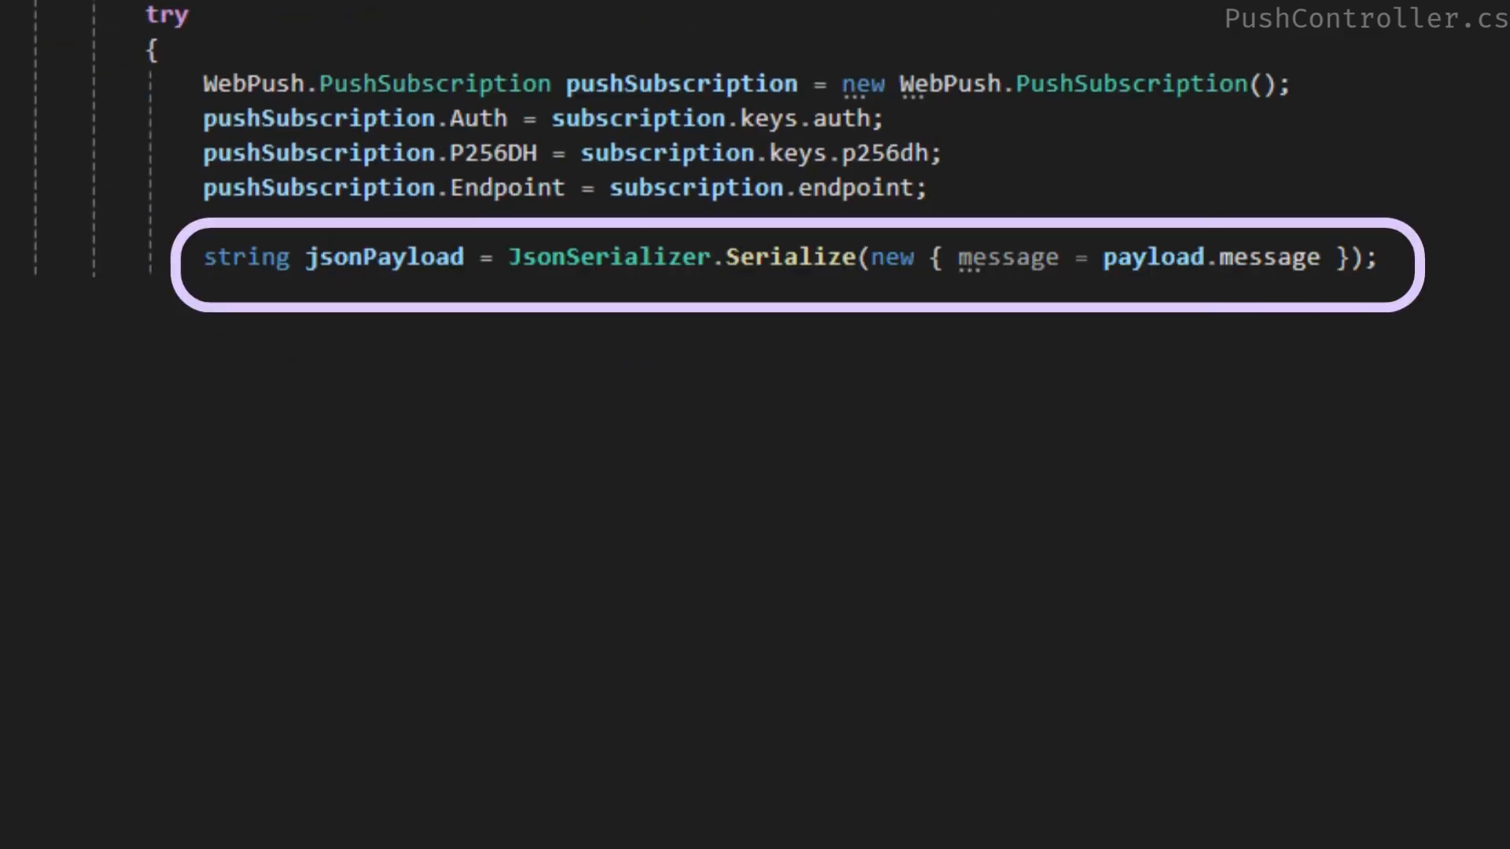
text(await webPushClient.SendNotificationAsync(pushSubscription, jsonPayload, _vapidDetails);)
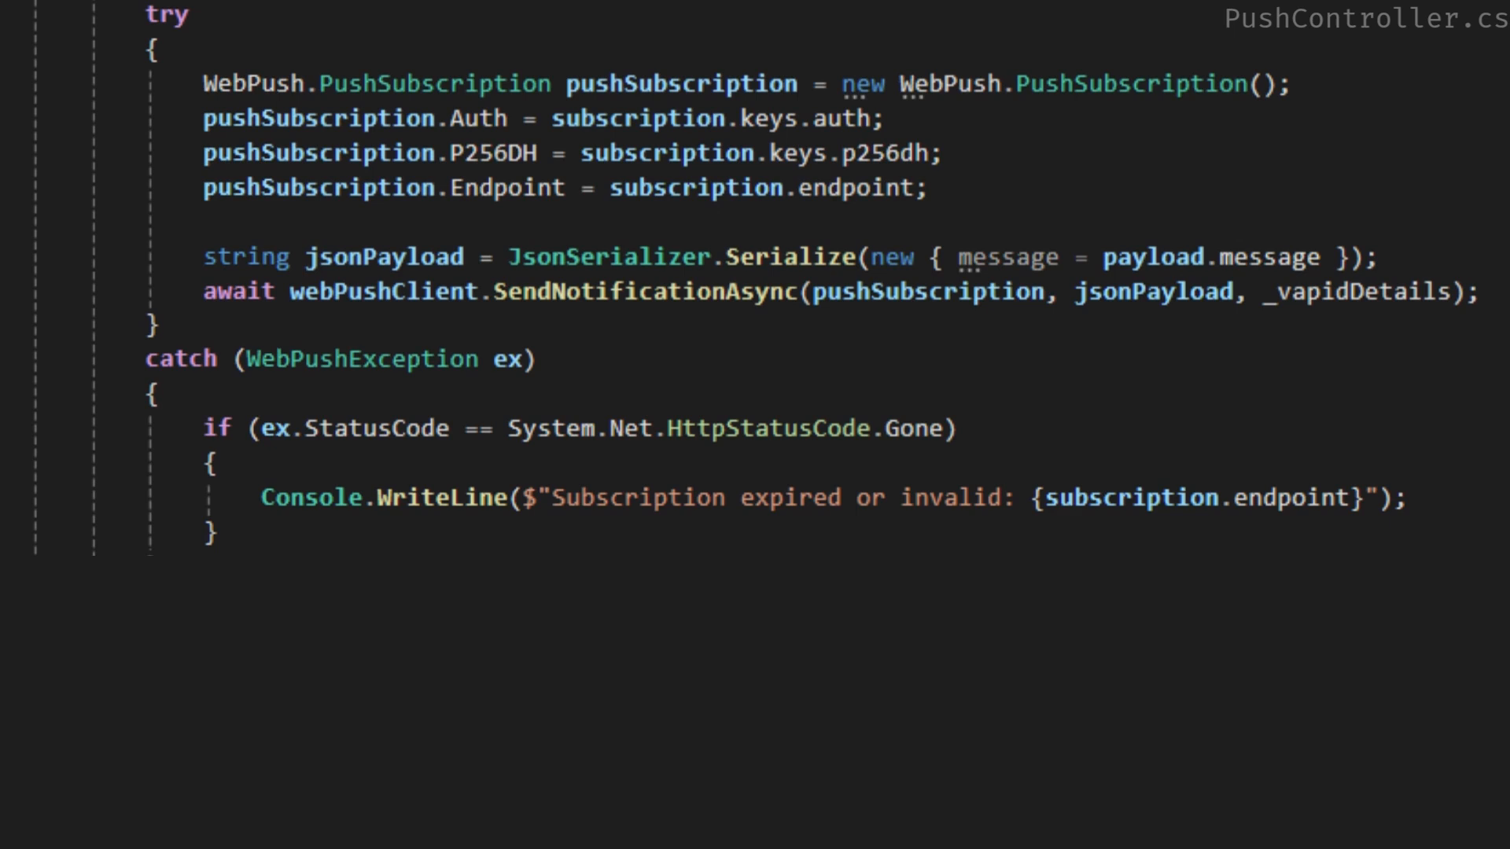
scroll(up, 3)
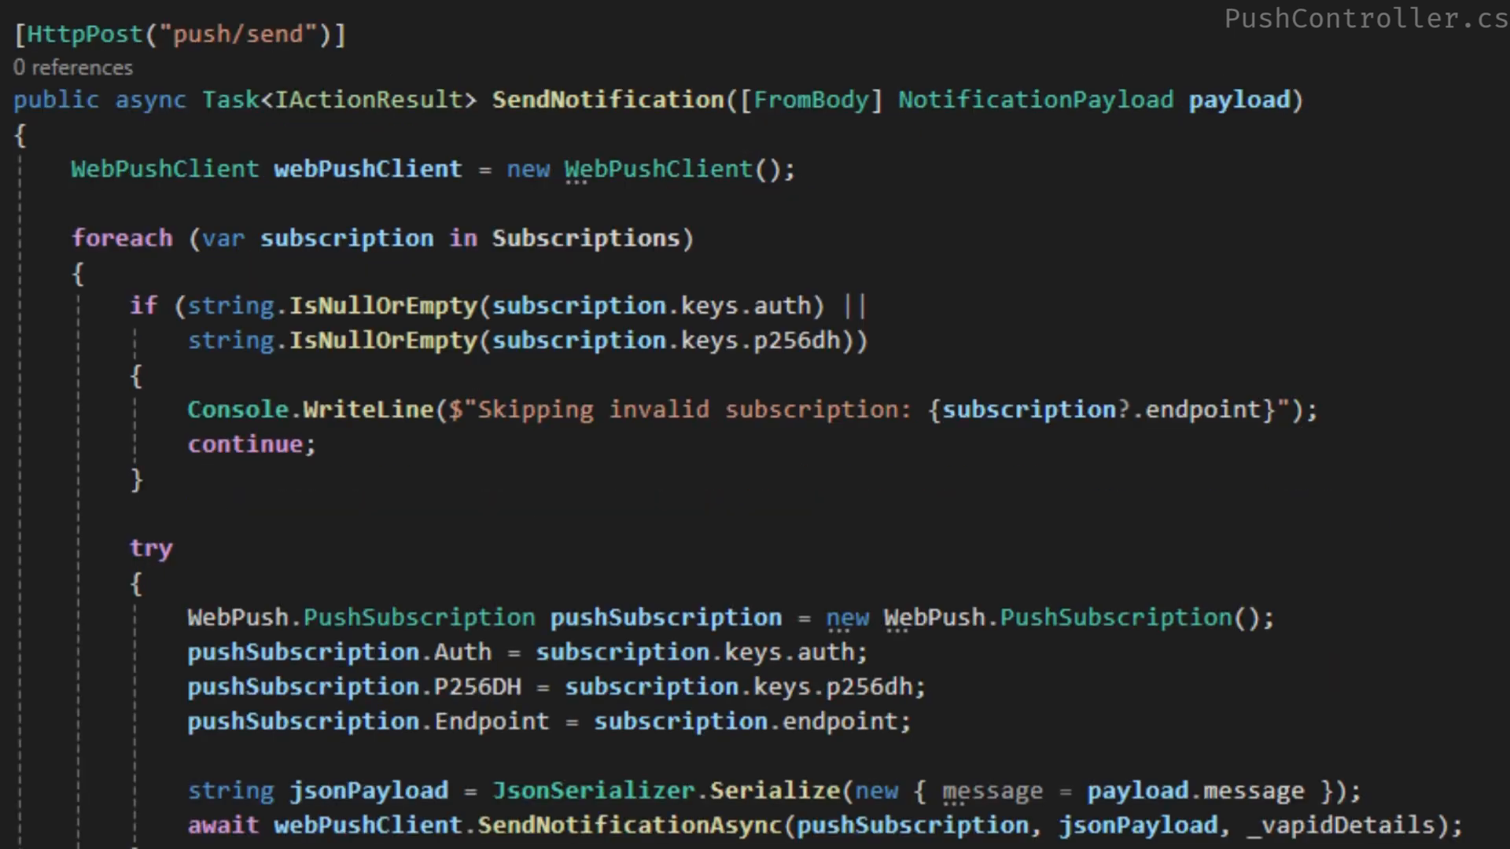
Step: View all service worker registrations in DevTools Application, then move on to the Chrome Web Store Extensions page
scroll(down, 3)
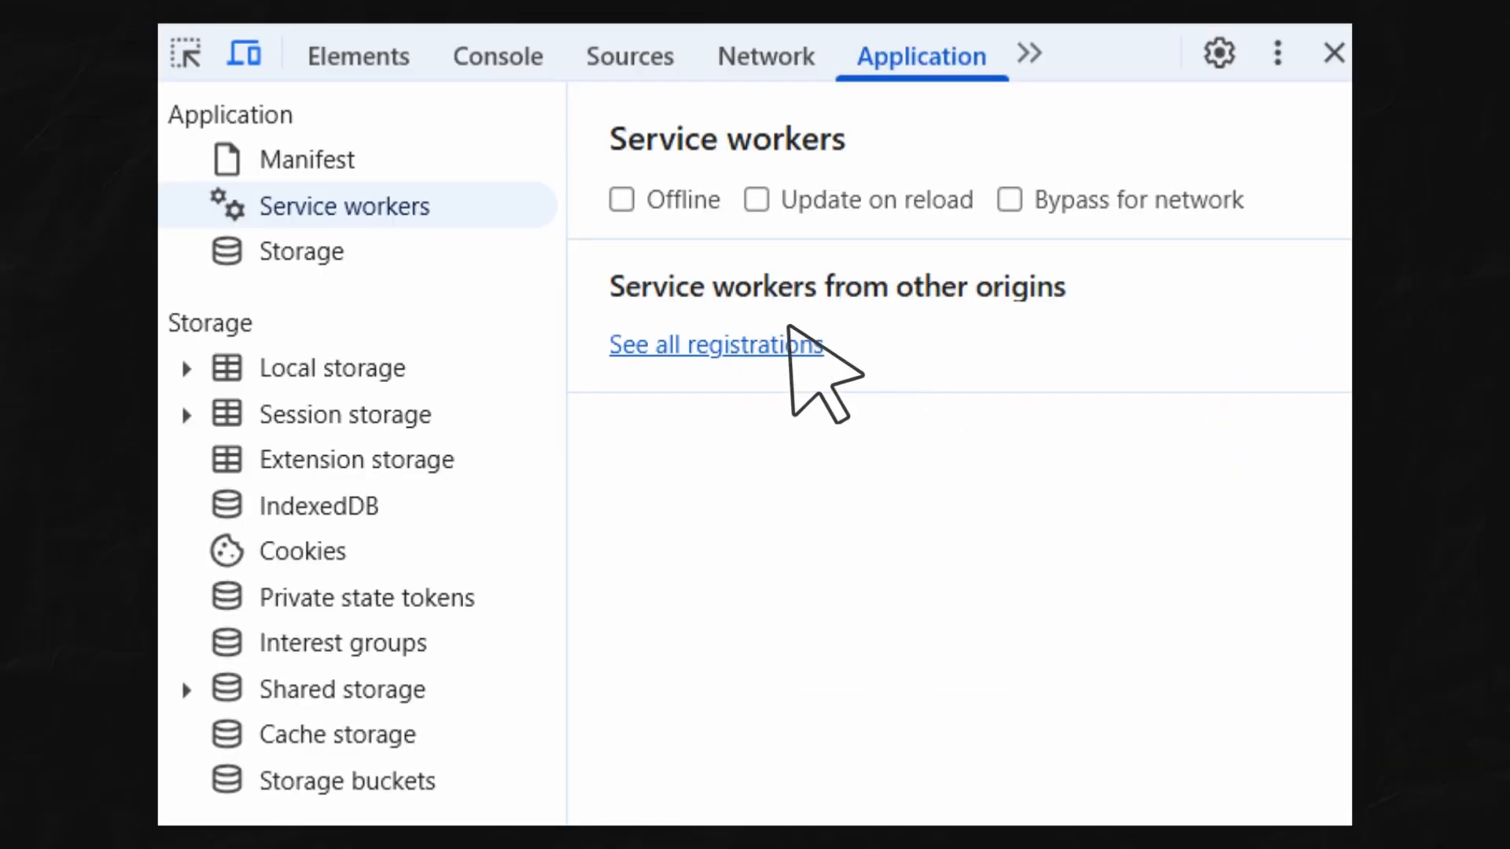
click(715, 344)
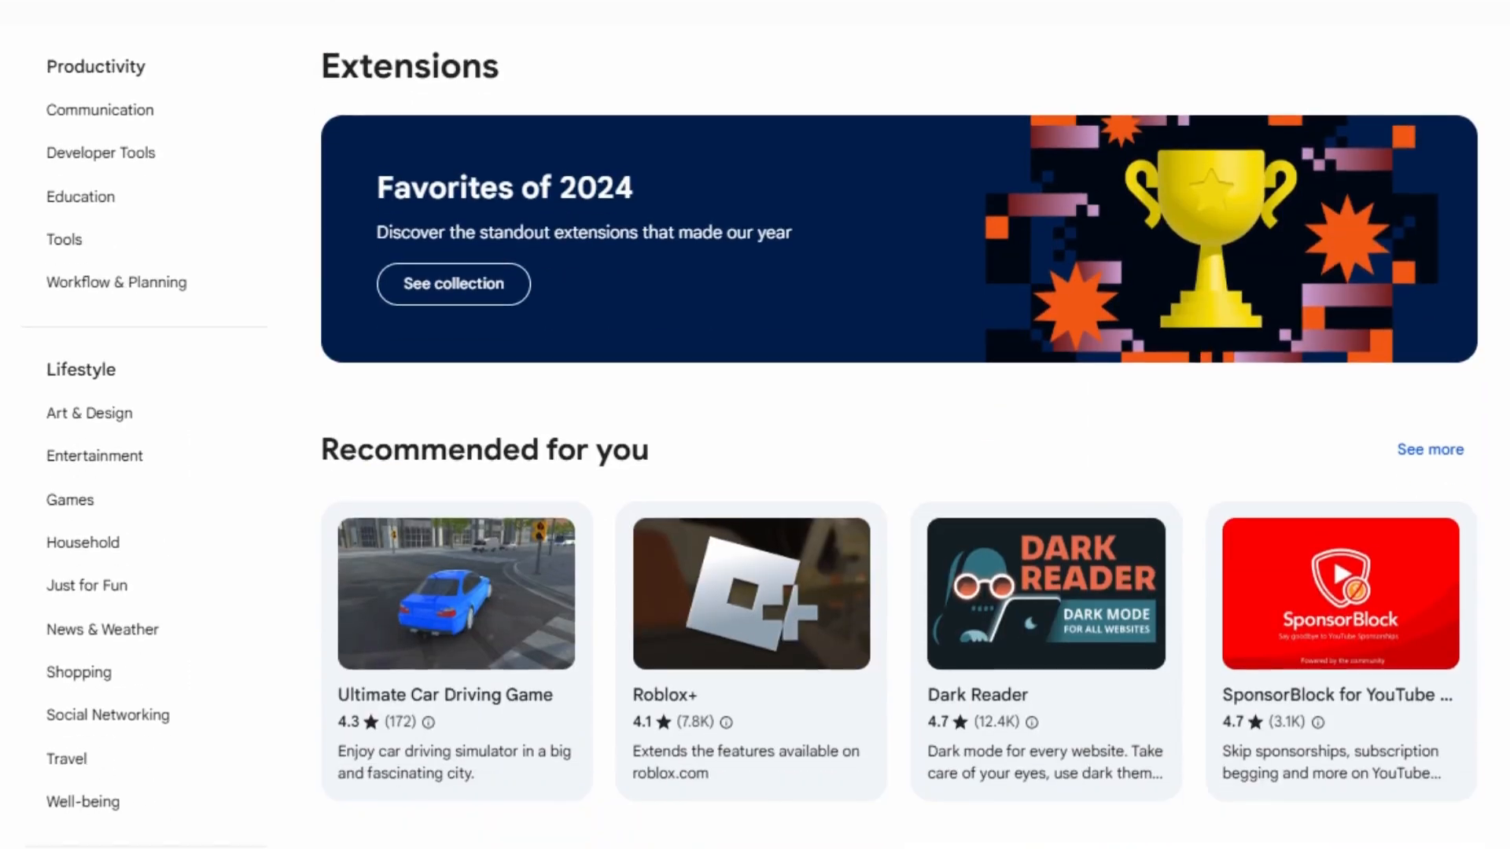
scroll(down, 3)
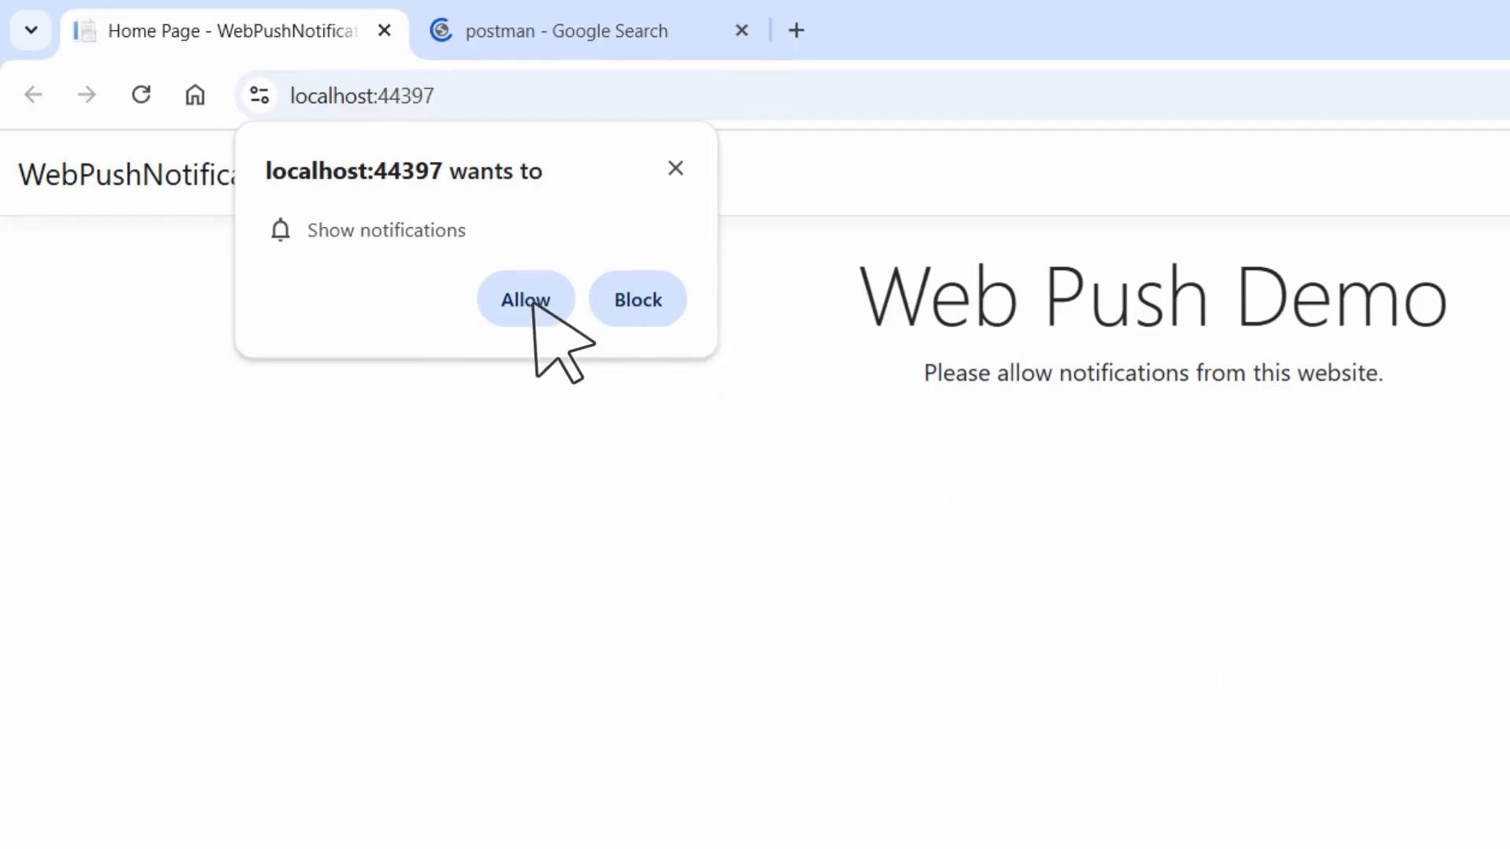
Step: Allow localhost:44397 to show notifications from the permission prompt
click(525, 300)
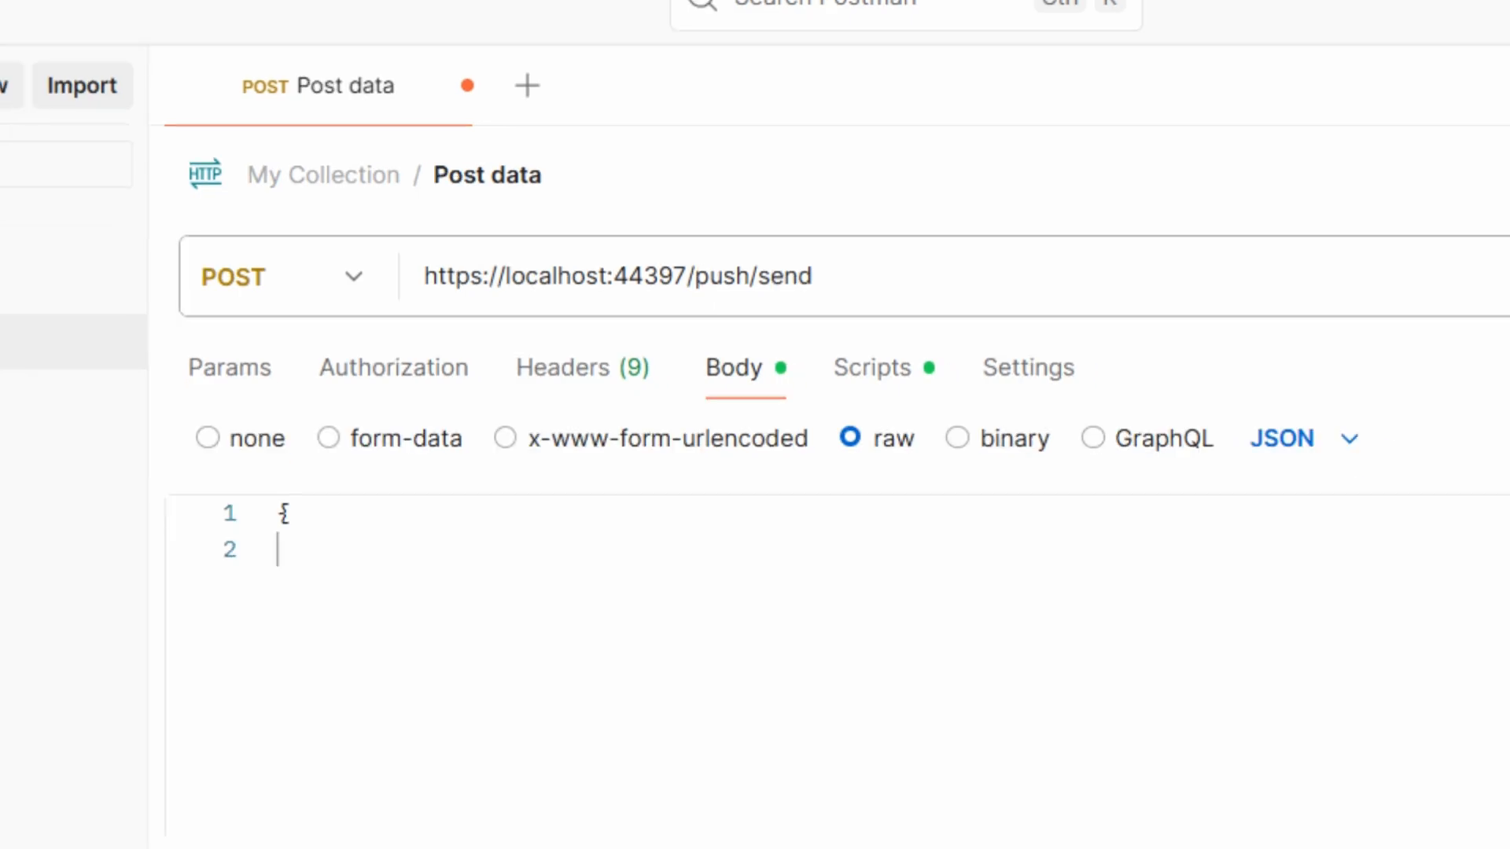
text("message": "Hello from Postman")
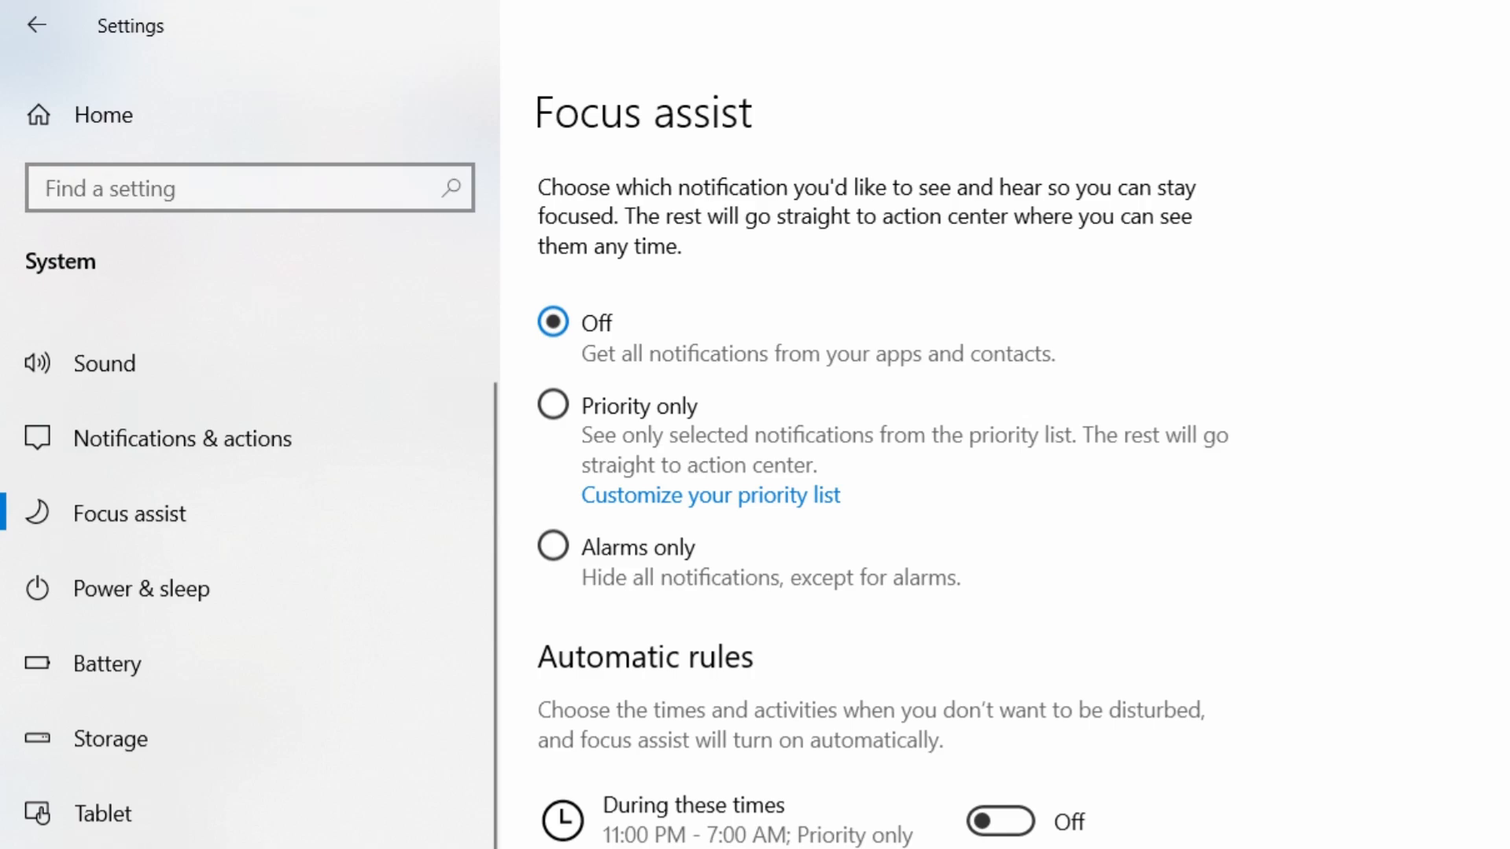
Step: Scroll through Windows Settings to reach the Focus assist options
scroll(down, 3)
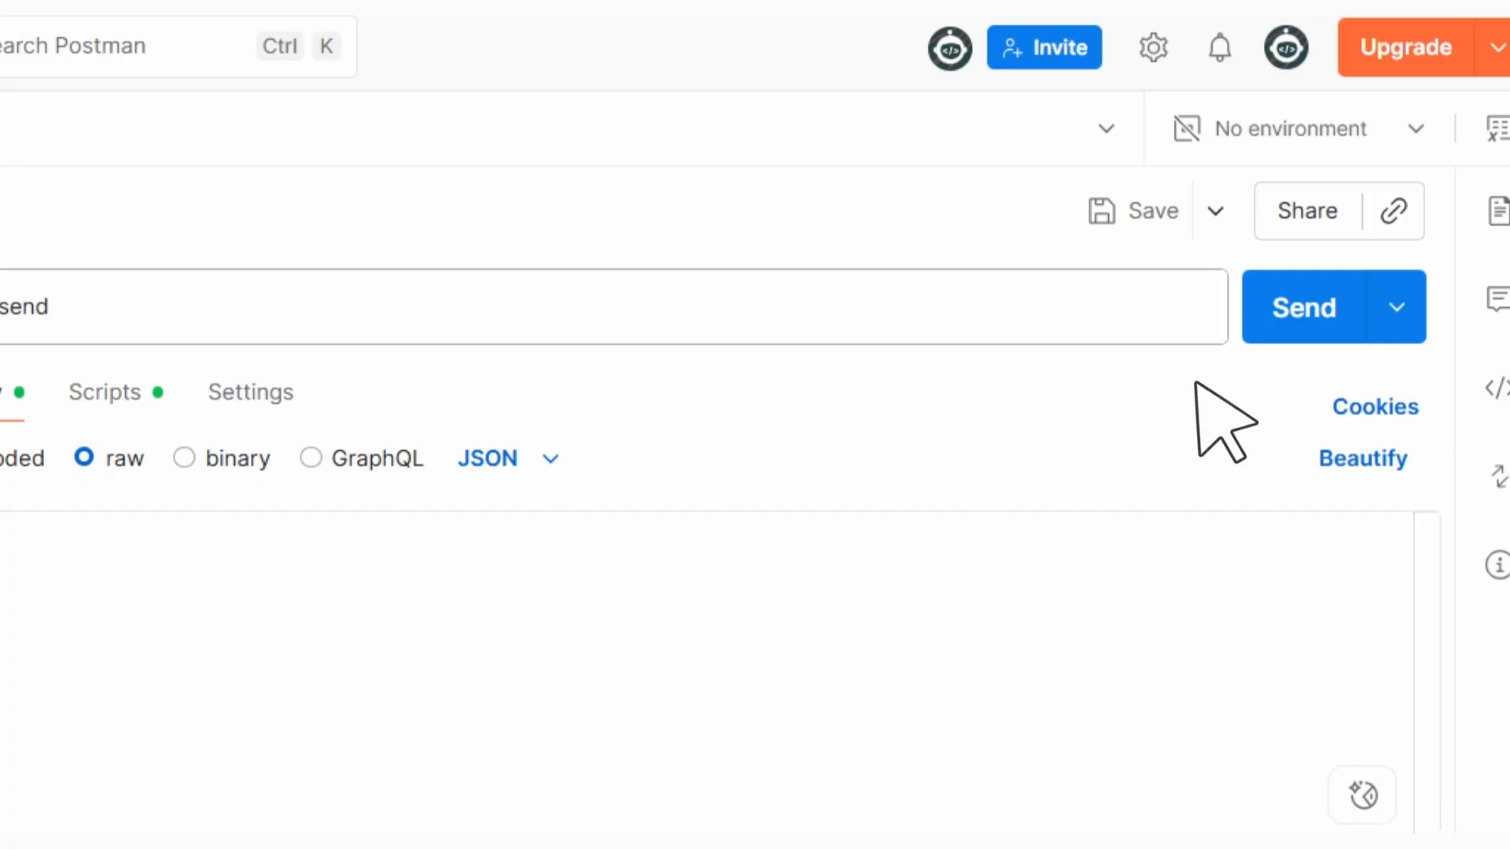
Step: Send the POST push/send request to trigger a browser notification
click(1303, 306)
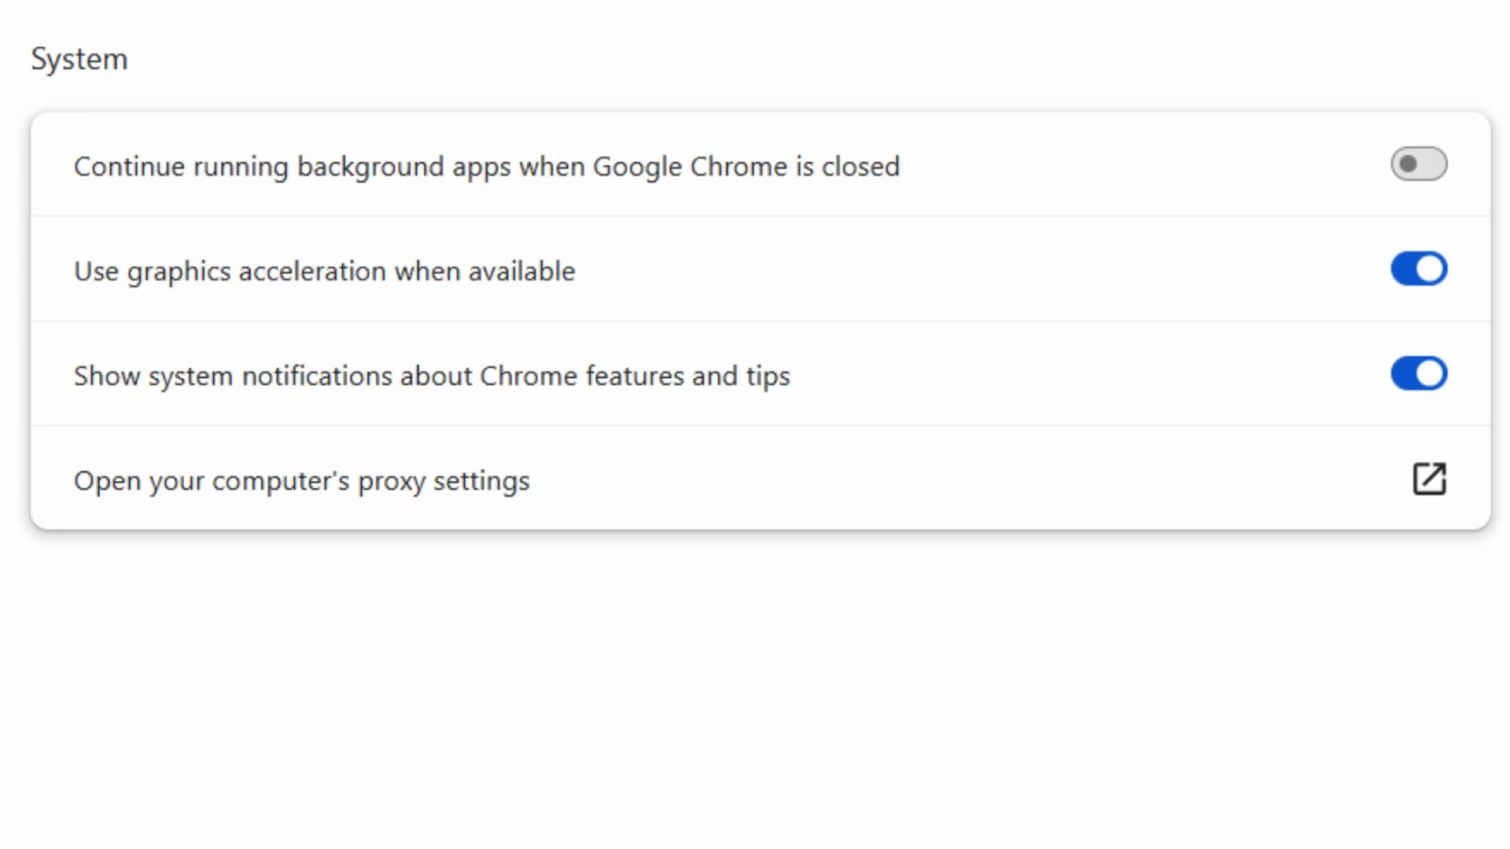
Step: Confirm the Show system notifications toggle is on in Chrome's System settings
click(1417, 163)
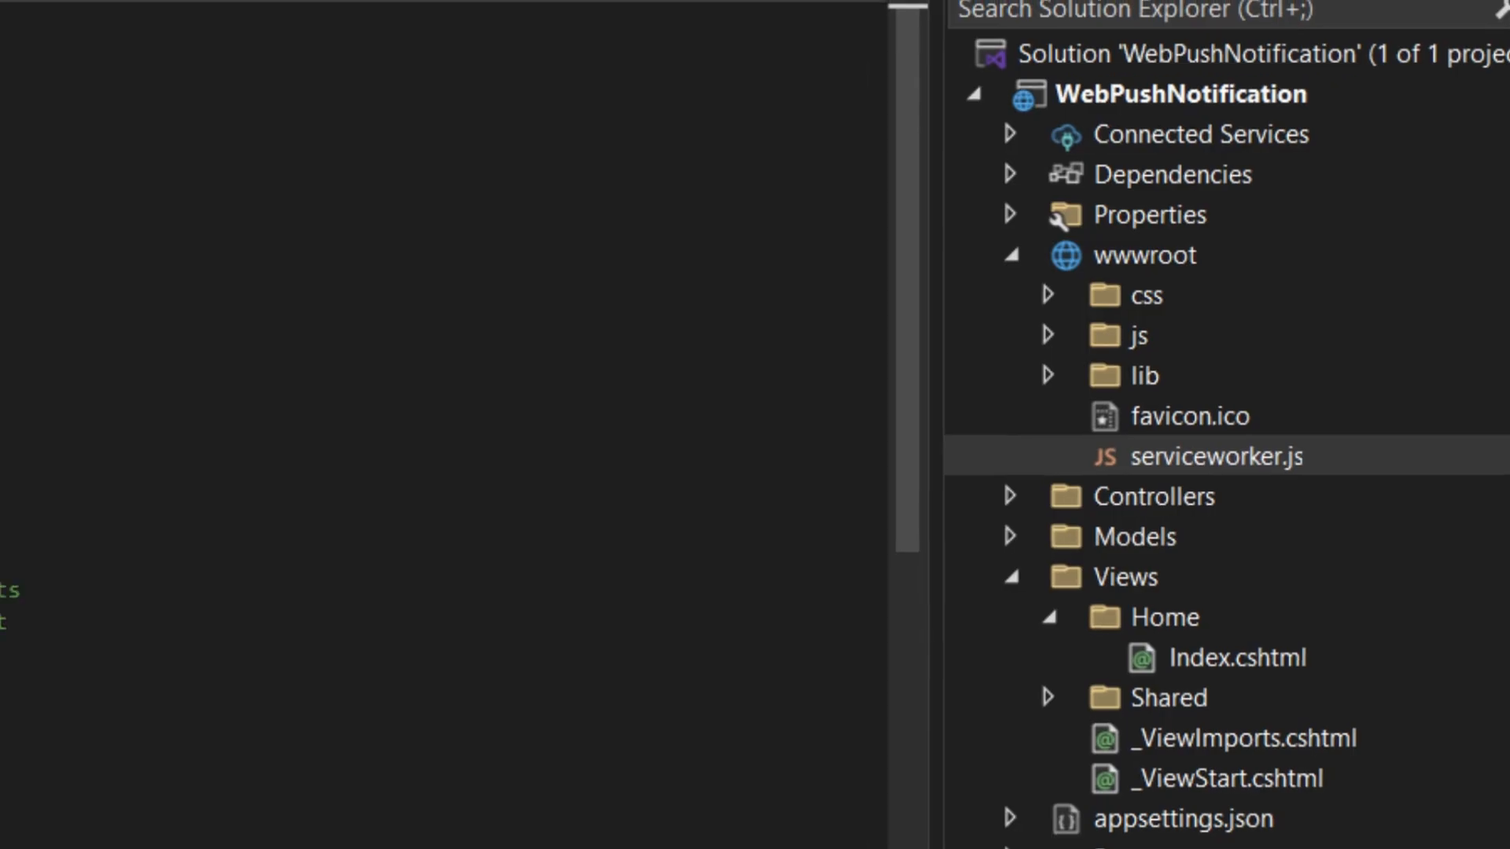
Step: Open wwwroot/serviceworker.js to show the push event listener that displays the notification
double_click(1215, 455)
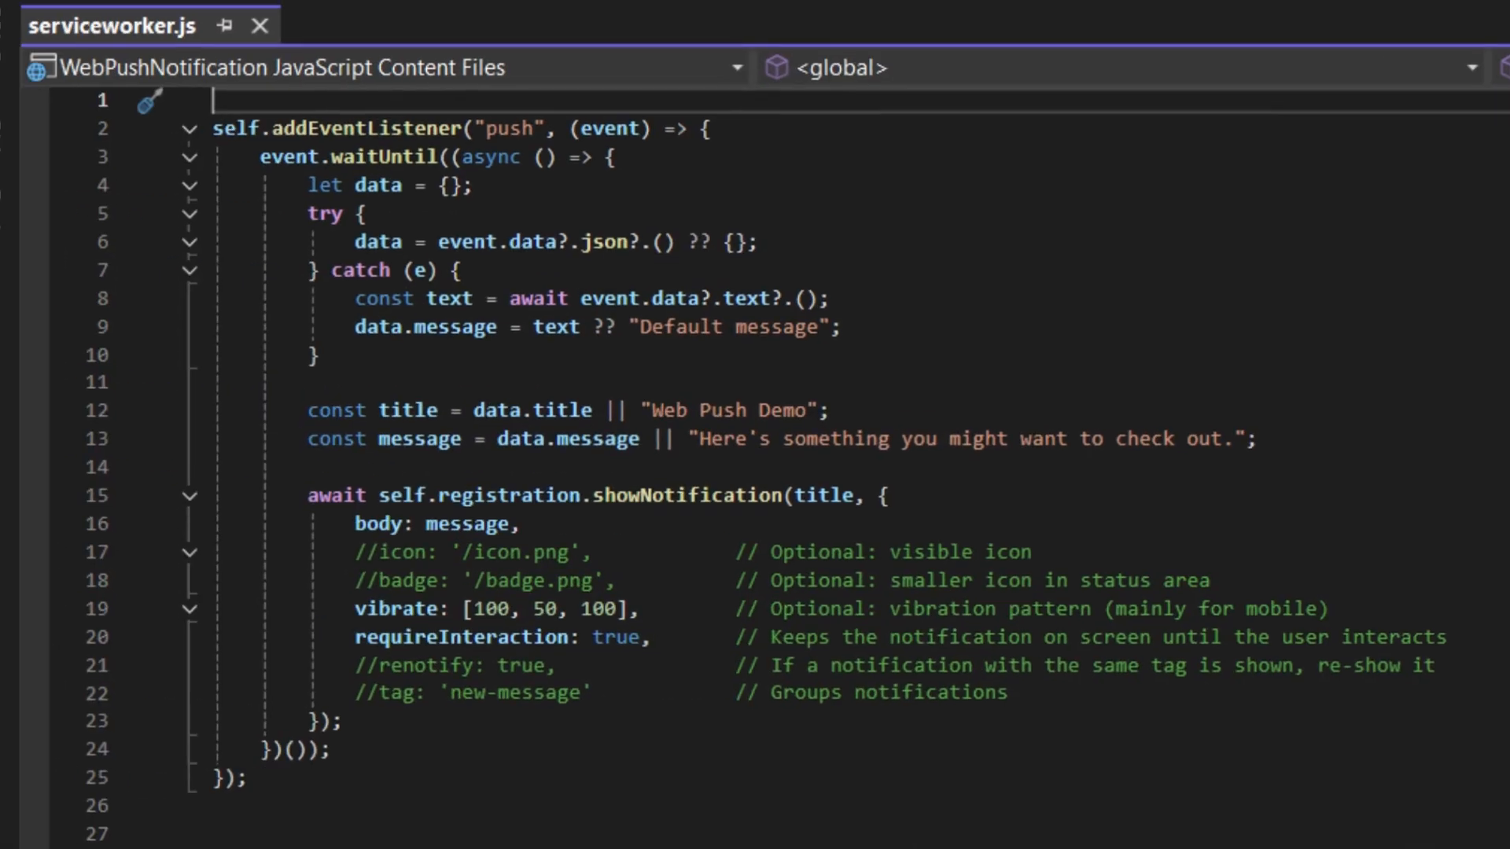
click(1102, 31)
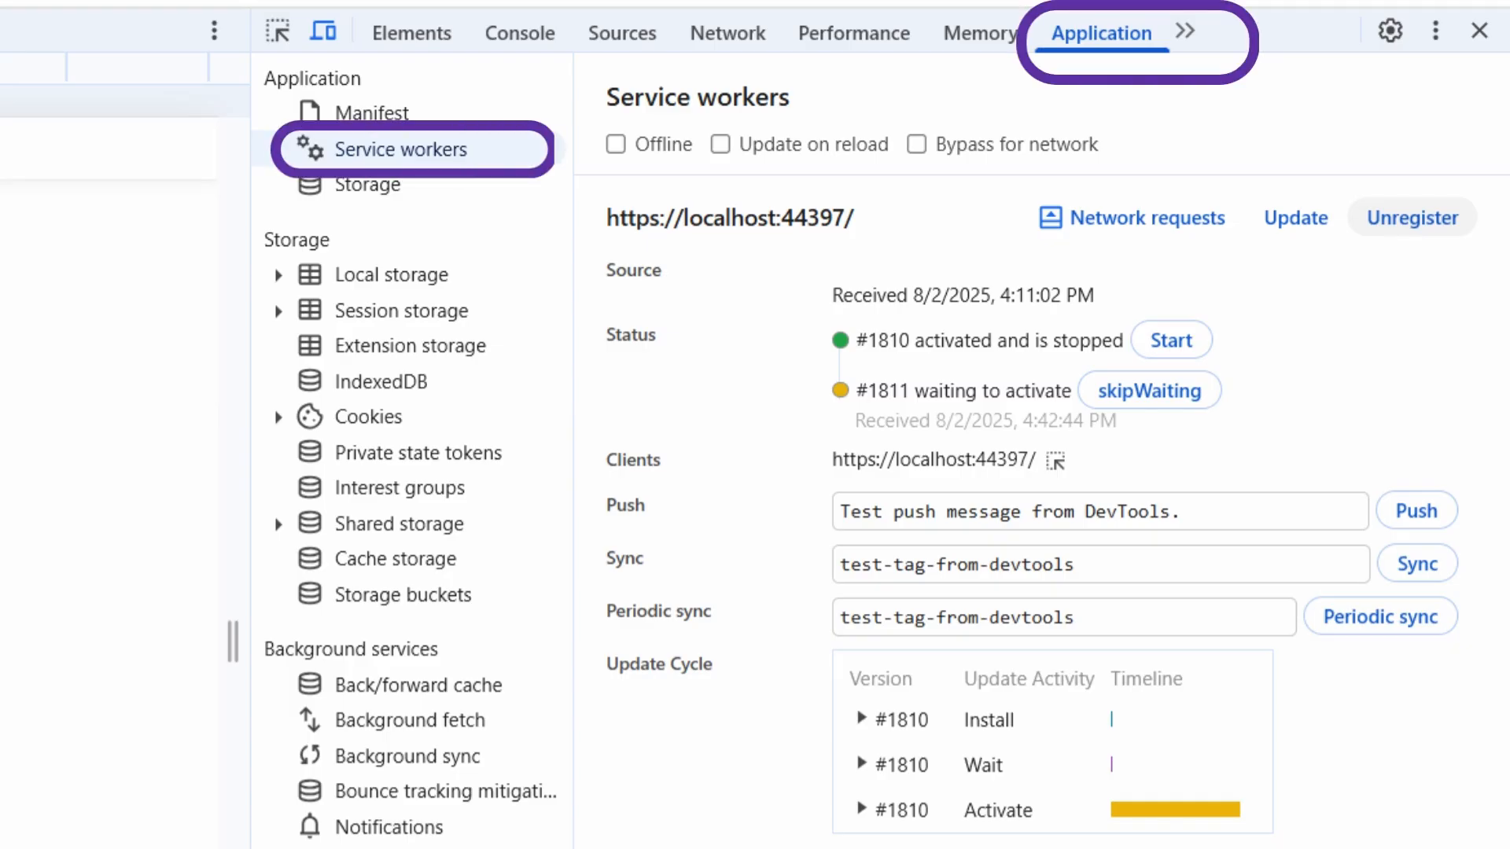